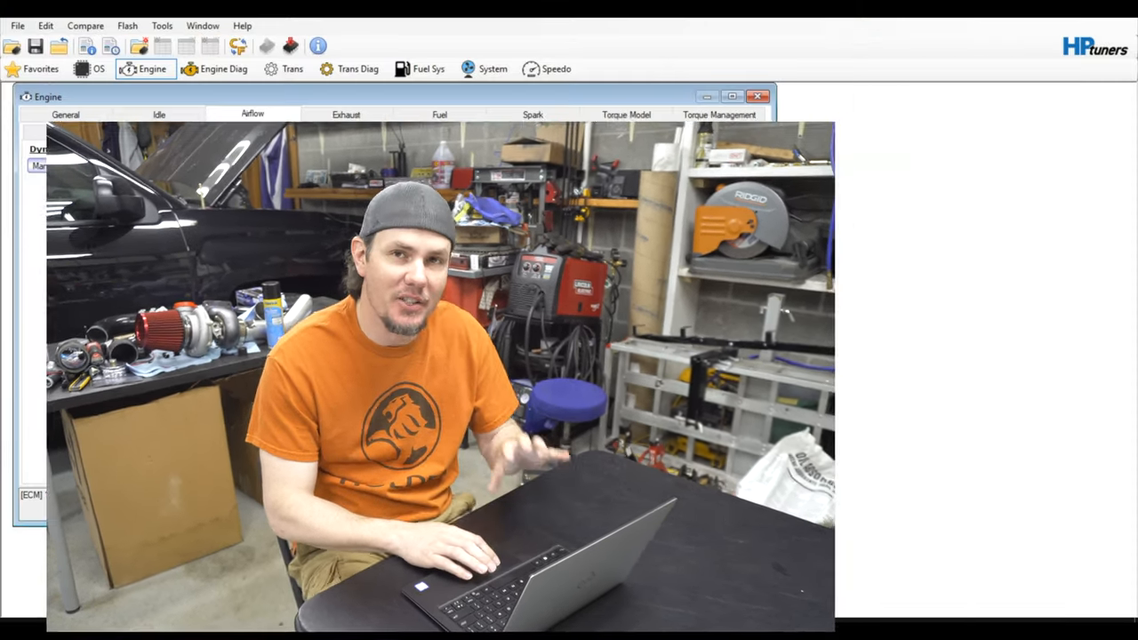
Step: View the manifold-switch-open mode of the virtual VE table editor
left_click(47, 25)
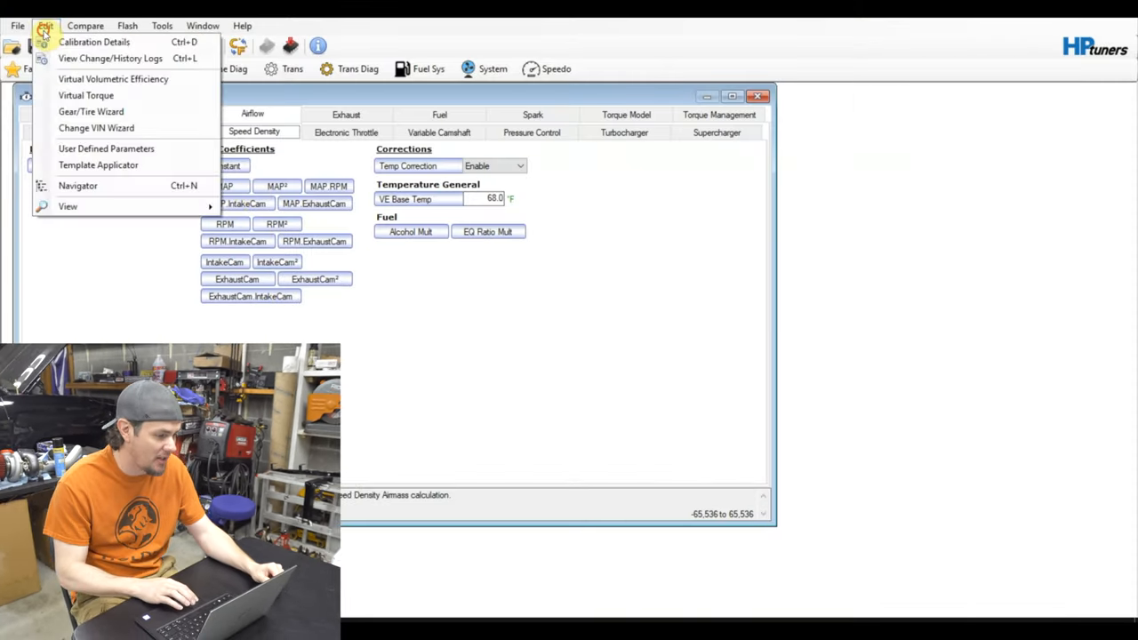
left_click(116, 80)
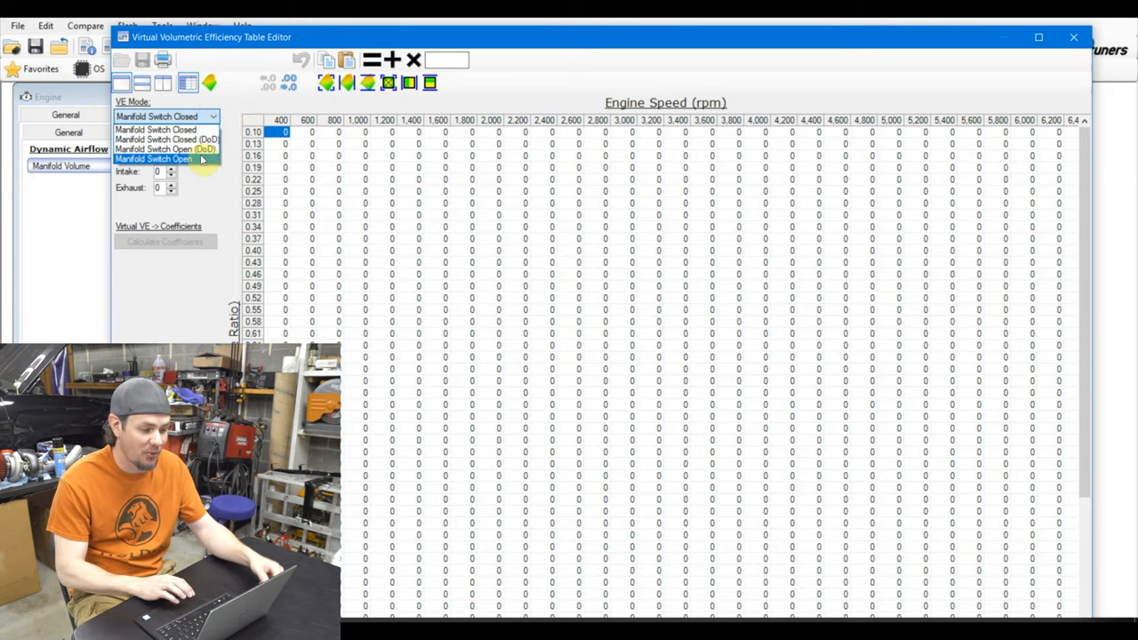
left_click(160, 160)
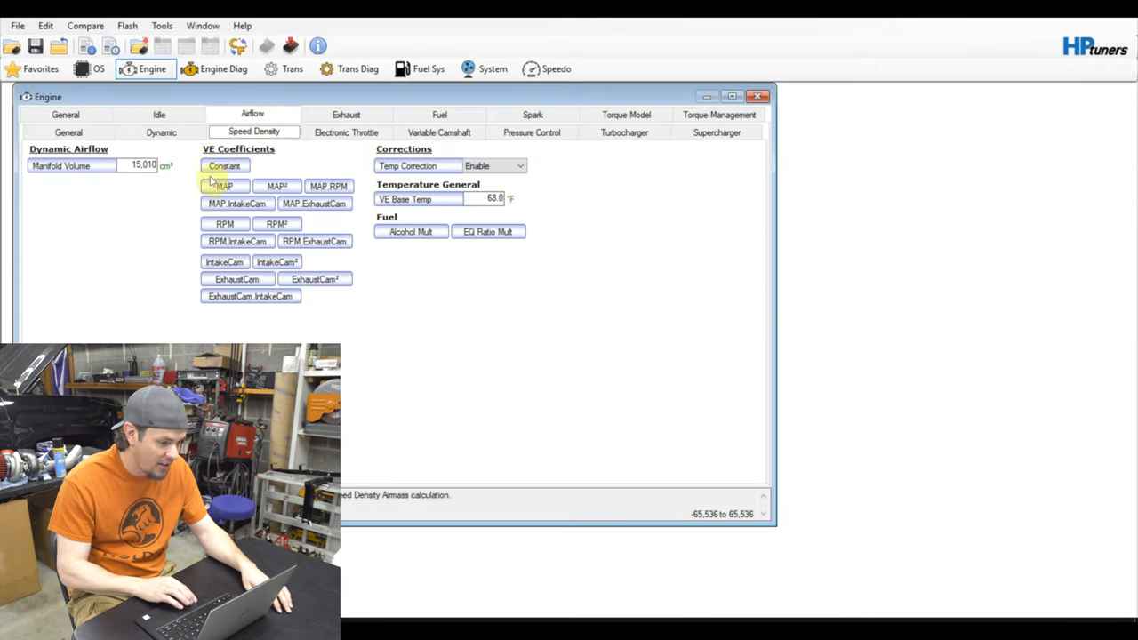
Step: Show the user-defined VE math parameter and its calculation expression
left_click(225, 167)
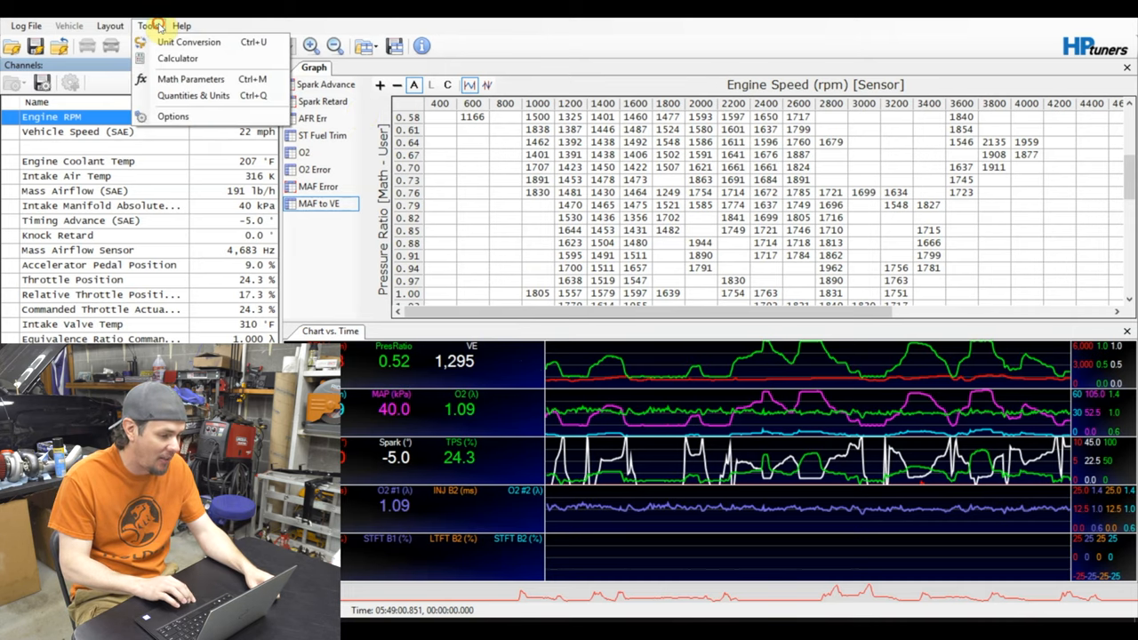
left_click(189, 79)
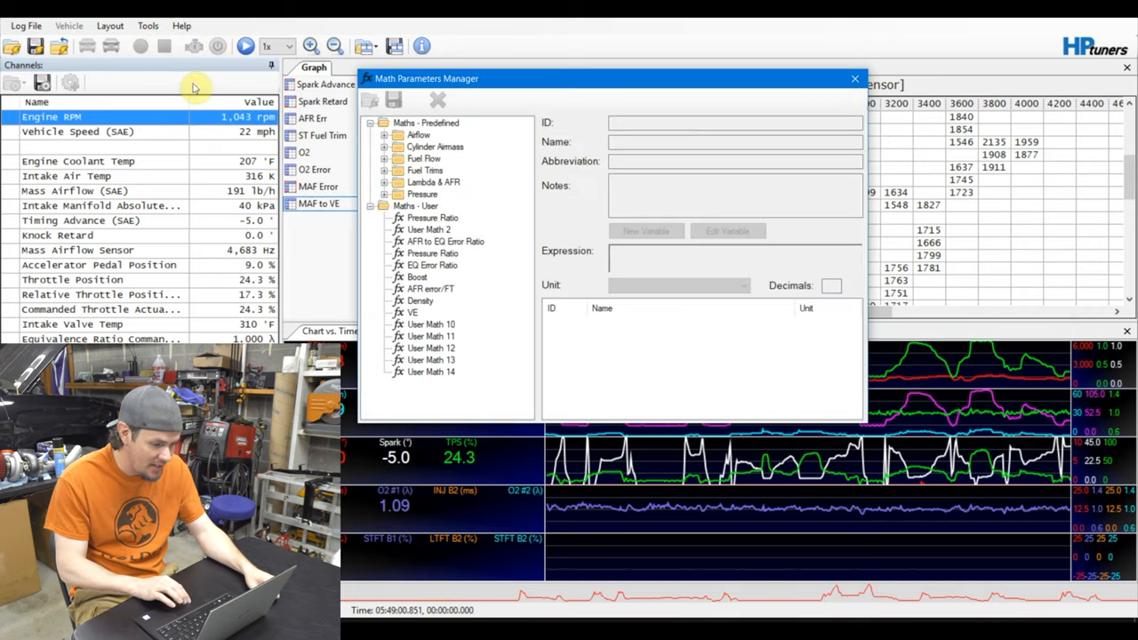
left_click(412, 312)
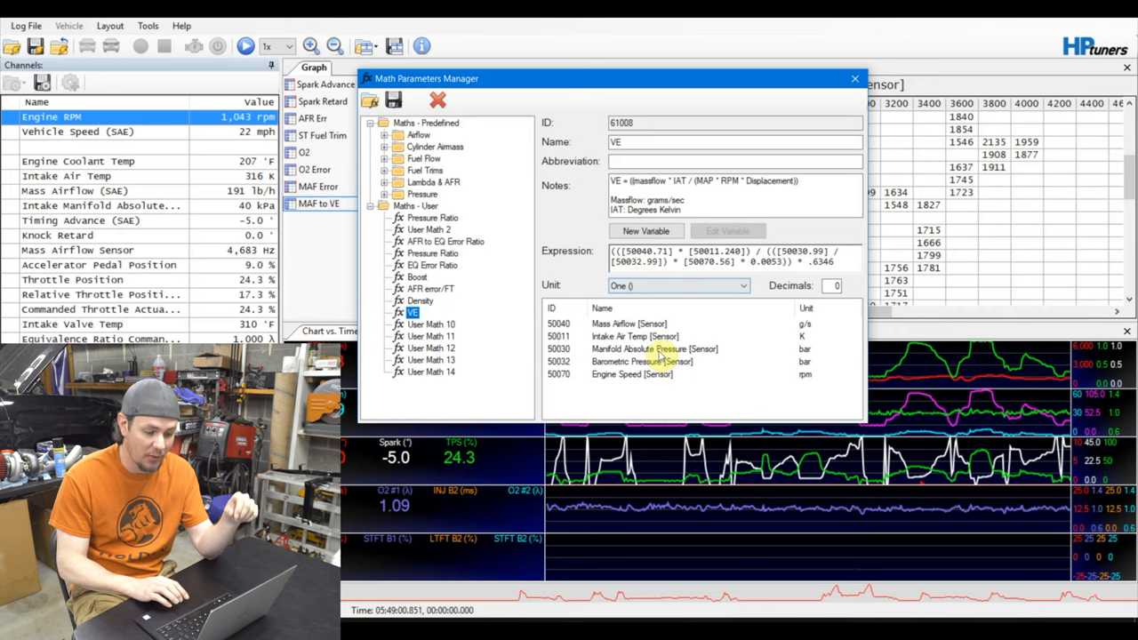
Step: Select the .6346 constant in the VE expression, then return to the MAF to VE table
left_click(664, 348)
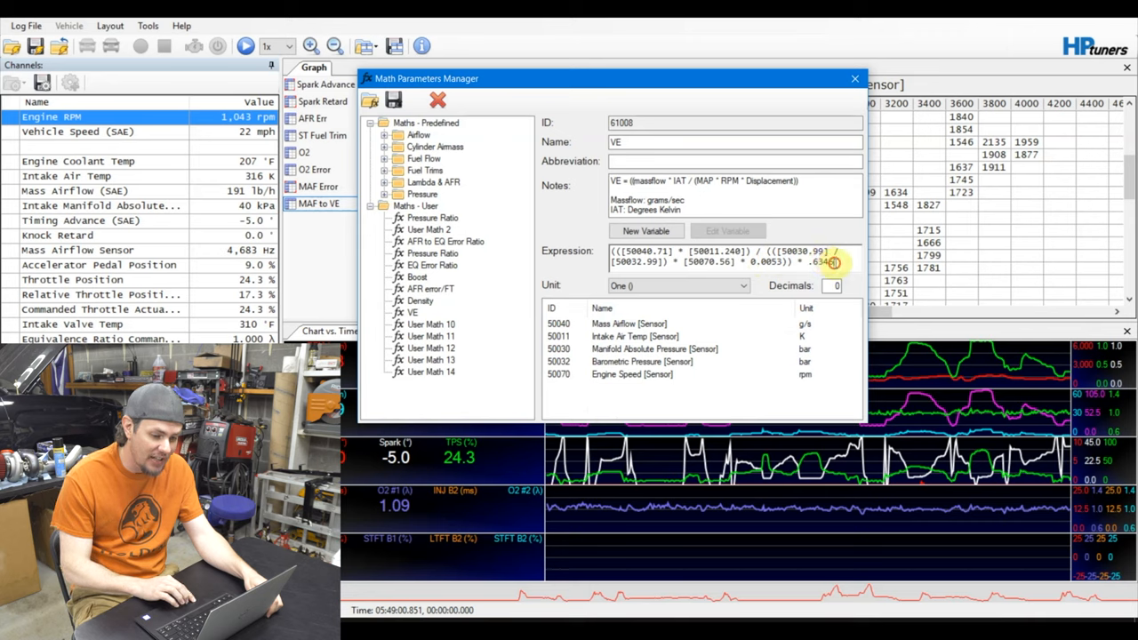
double_click(820, 263)
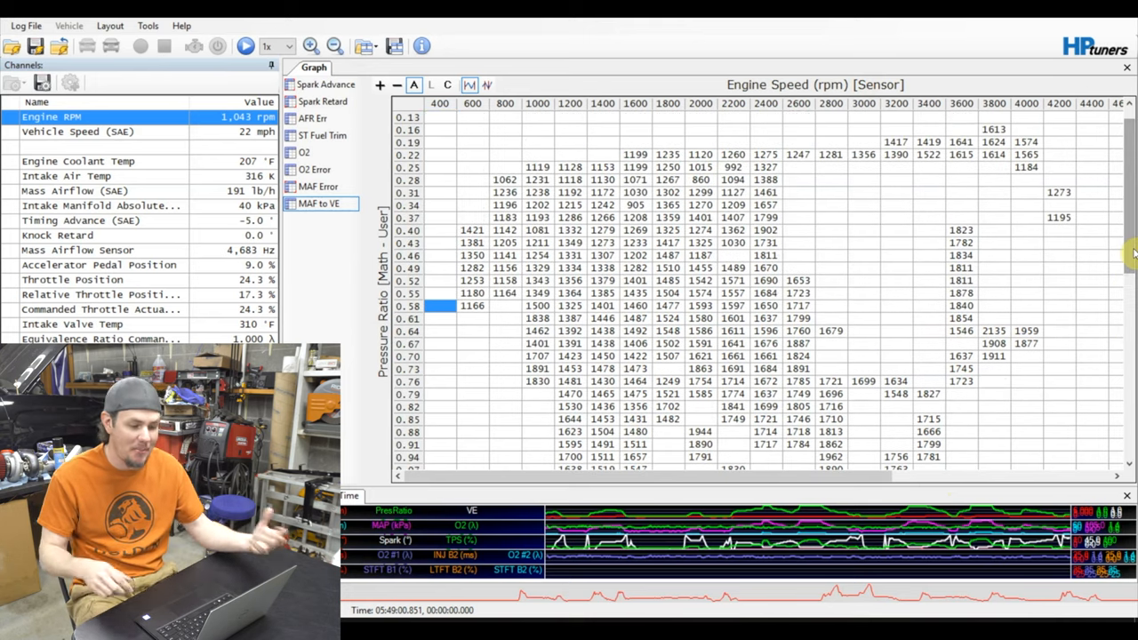
Step: Set Cell Hits Required to 5 for the MAF to VE graph layout
left_click(319, 204)
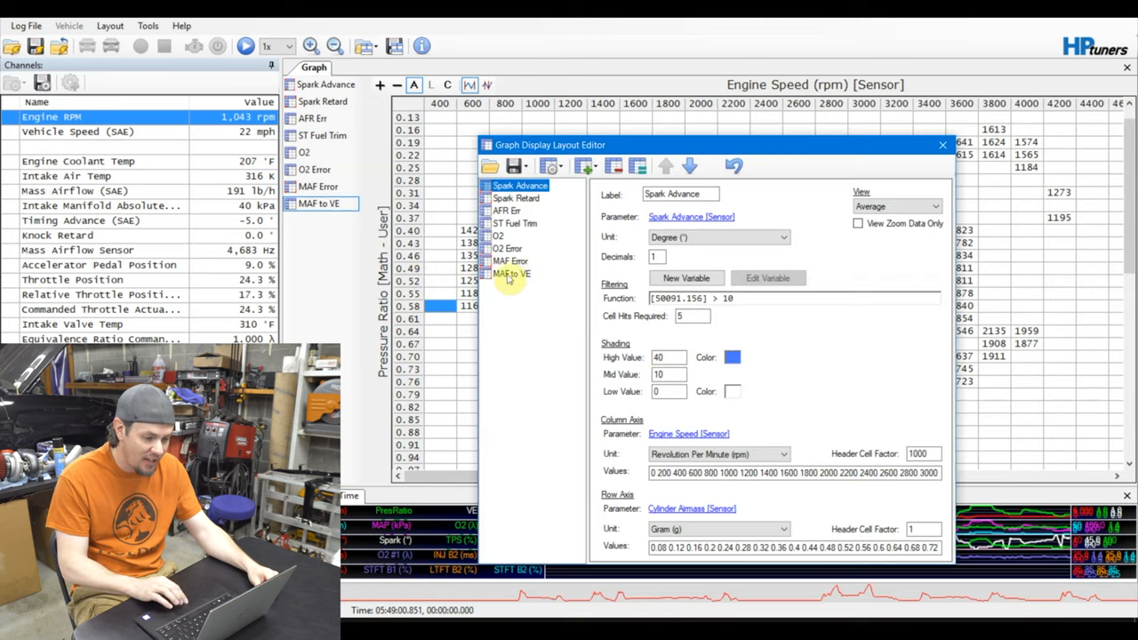
left_click(512, 273)
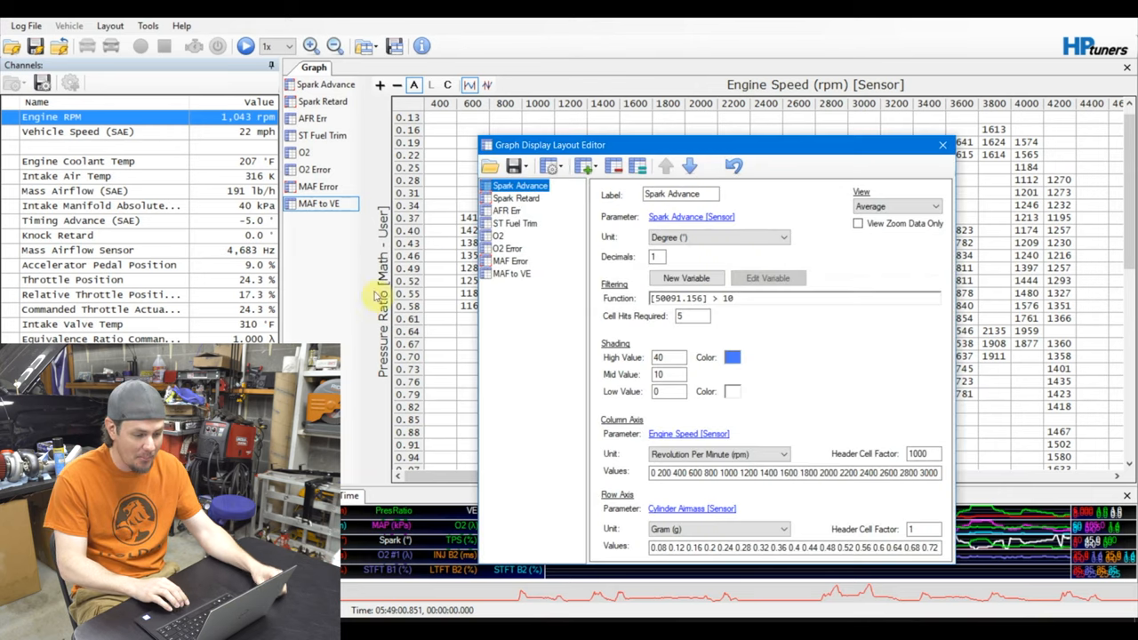
left_click(509, 273)
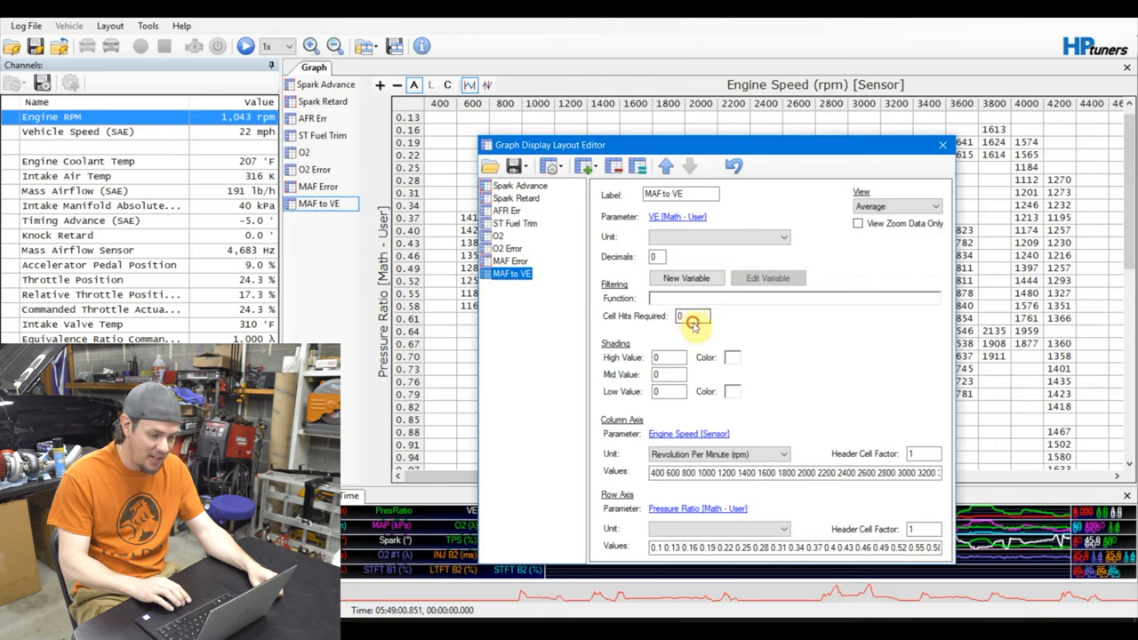
type("5")
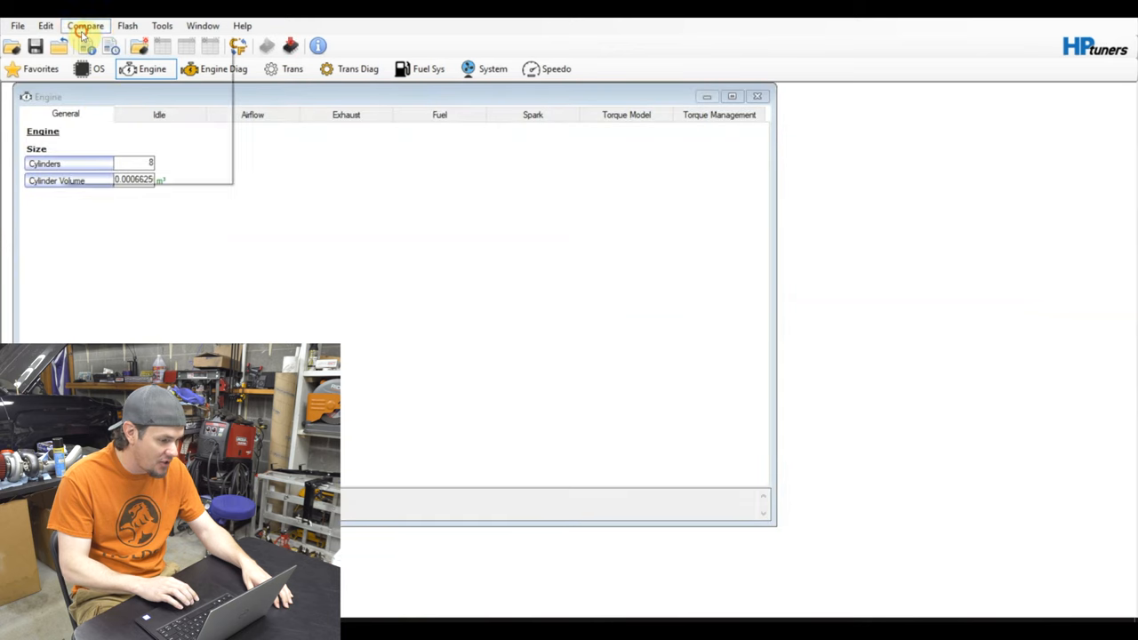
Step: Paste logged VE data into the manifold-switch-open virtual VE table and calculate coefficients
left_click(42, 25)
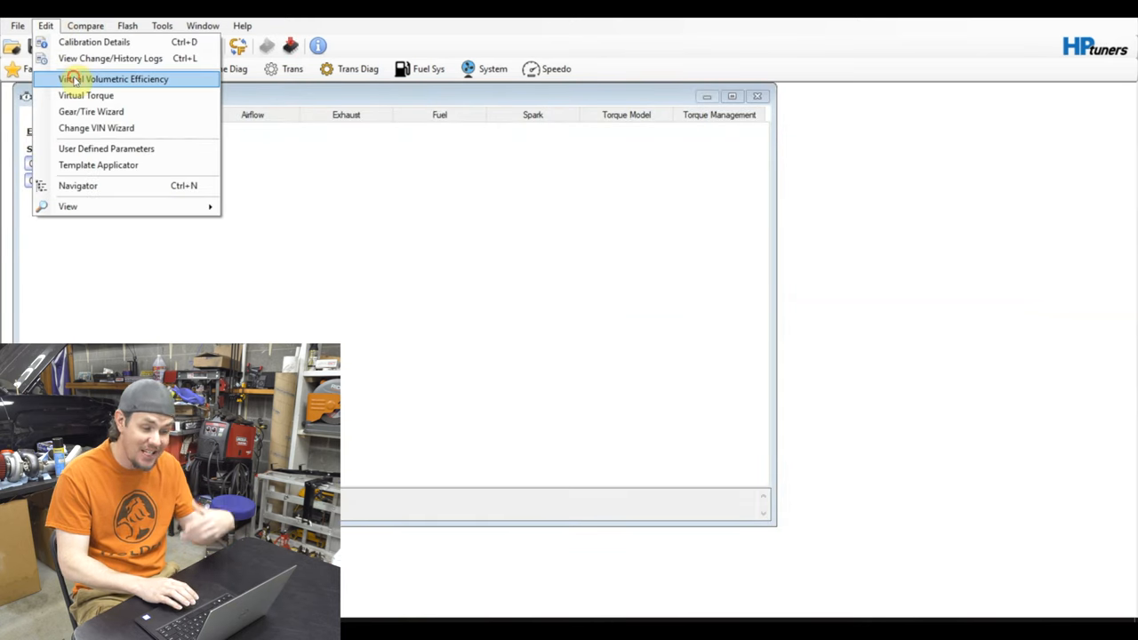
left_click(117, 79)
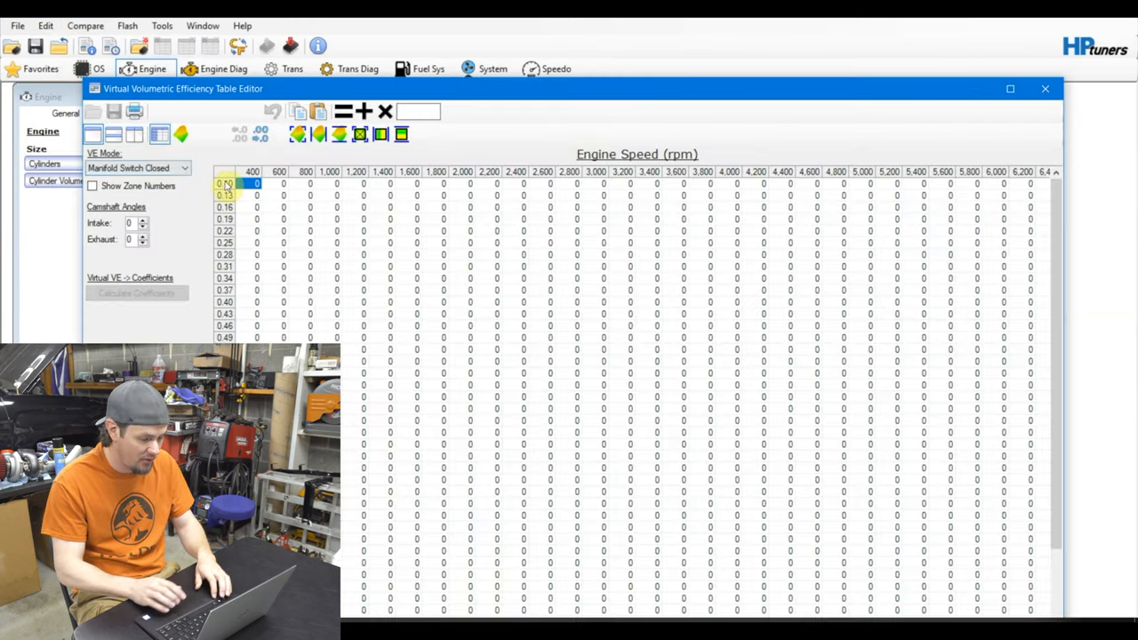
left_click(136, 293)
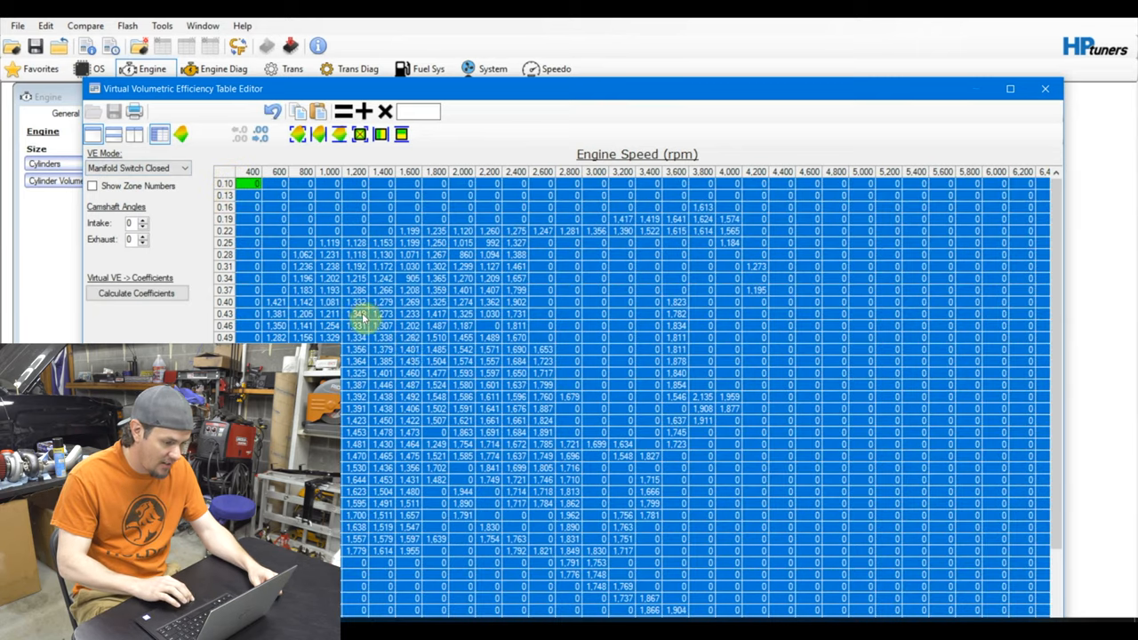
left_click(136, 293)
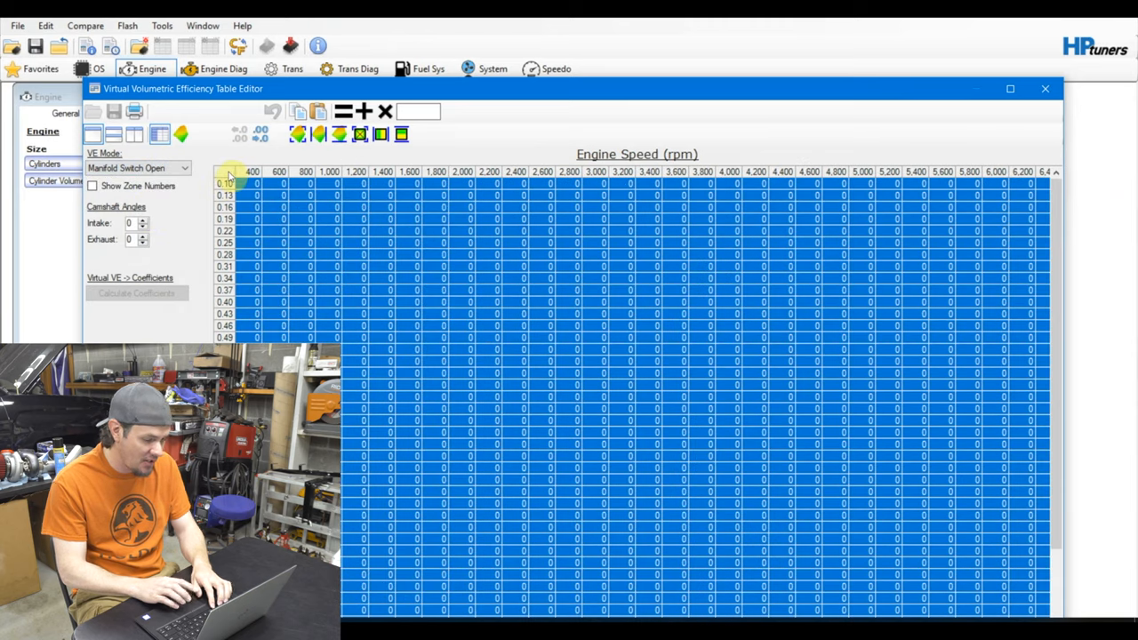
left_click(136, 293)
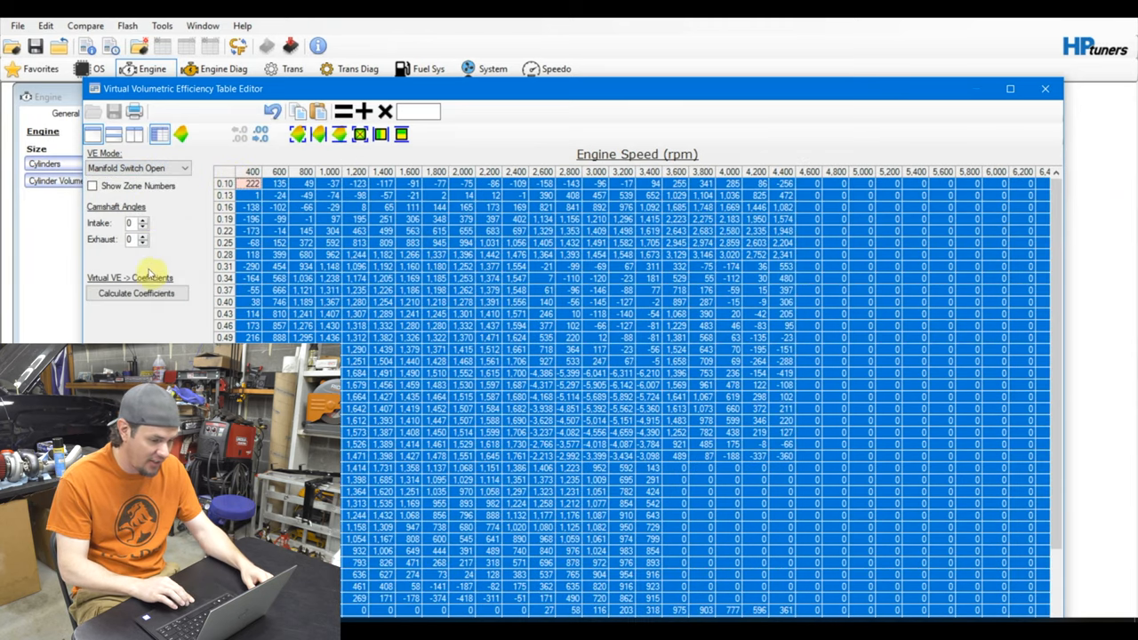
left_click(136, 293)
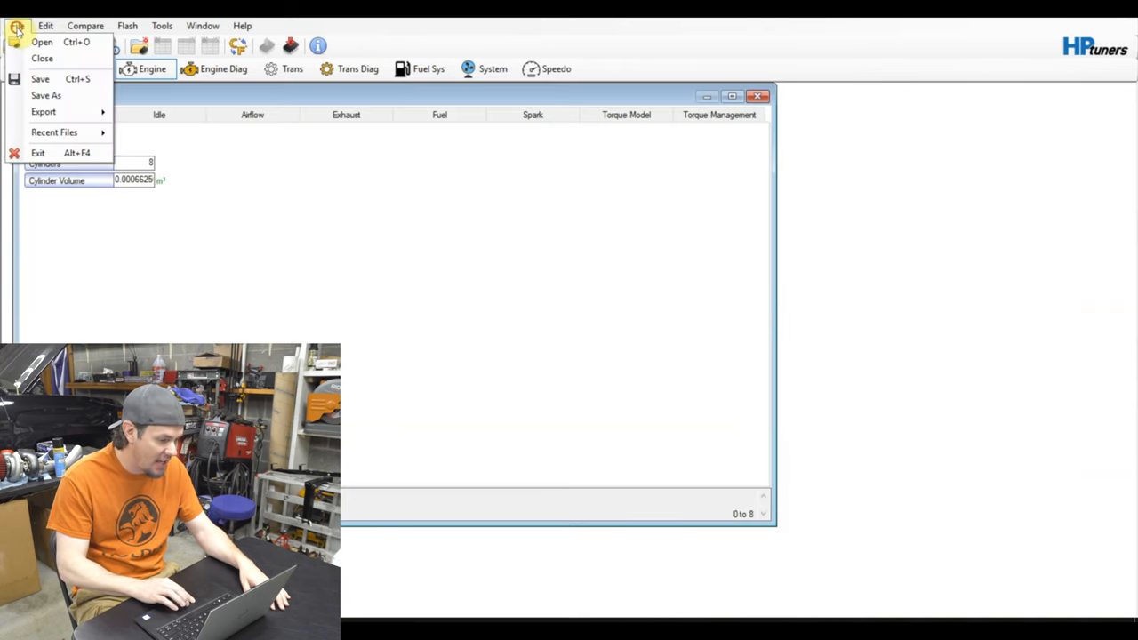
Step: Save the tune as a new file in the Sept2019 folder
left_click(44, 96)
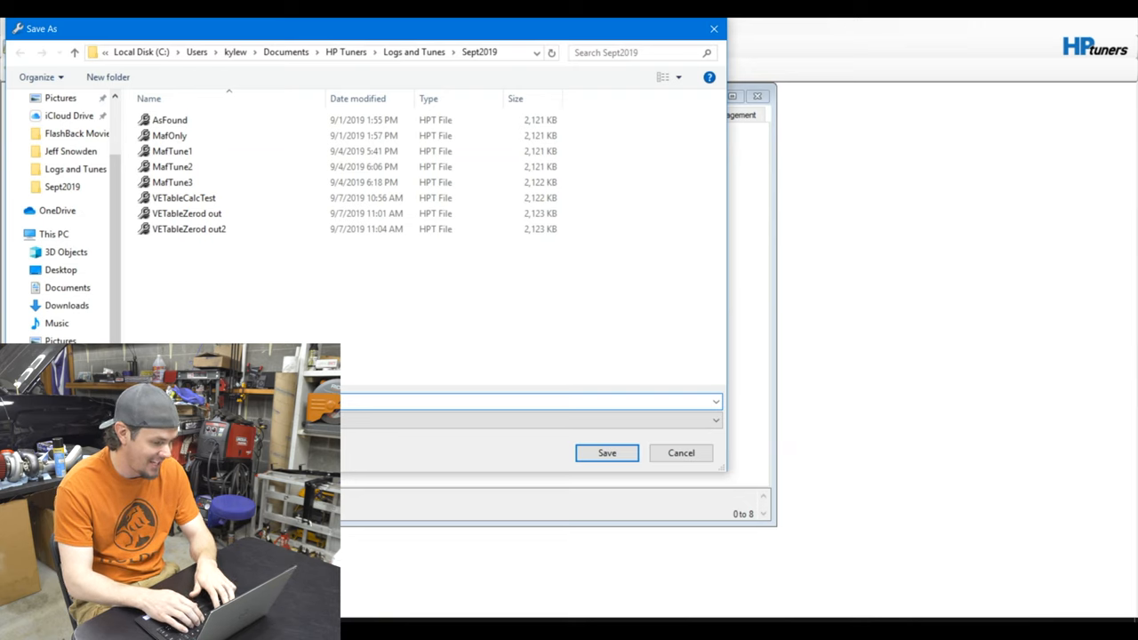
left_click(605, 452)
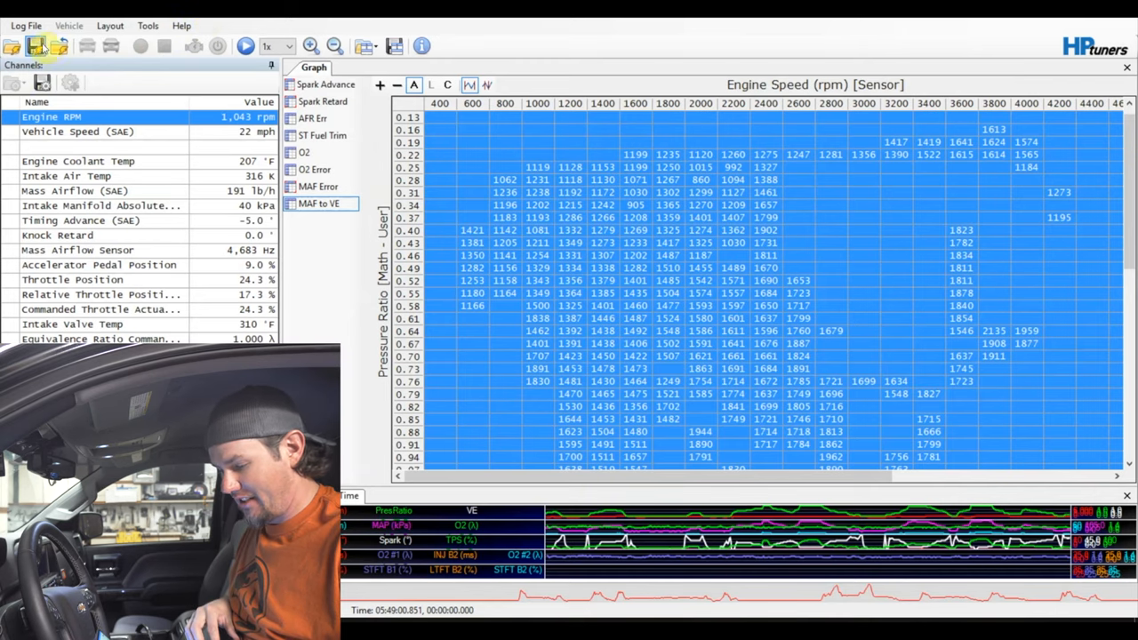
Step: Close the old log, connect to the truck, start scanning, and switch to VCM Editor
left_click(102, 46)
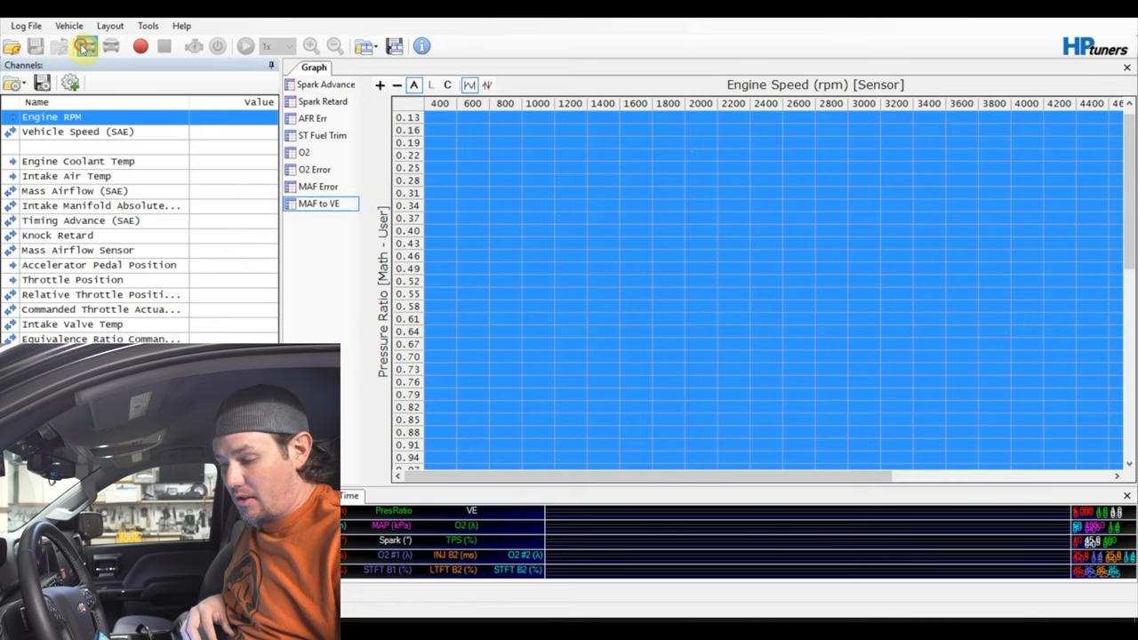
left_click(78, 47)
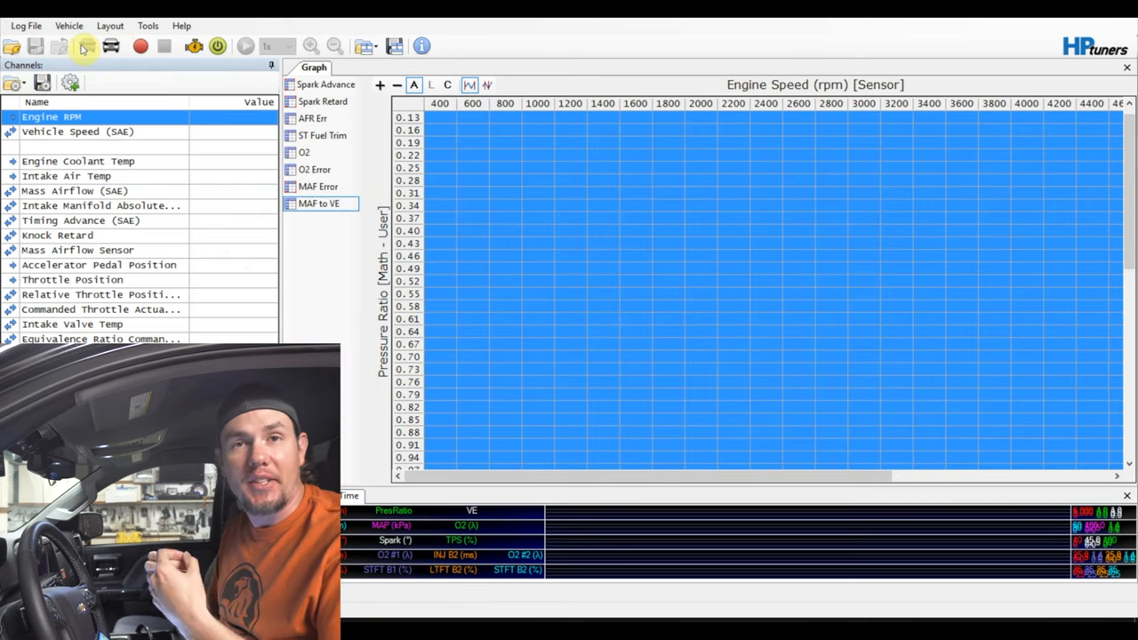
mouse_move(140, 47)
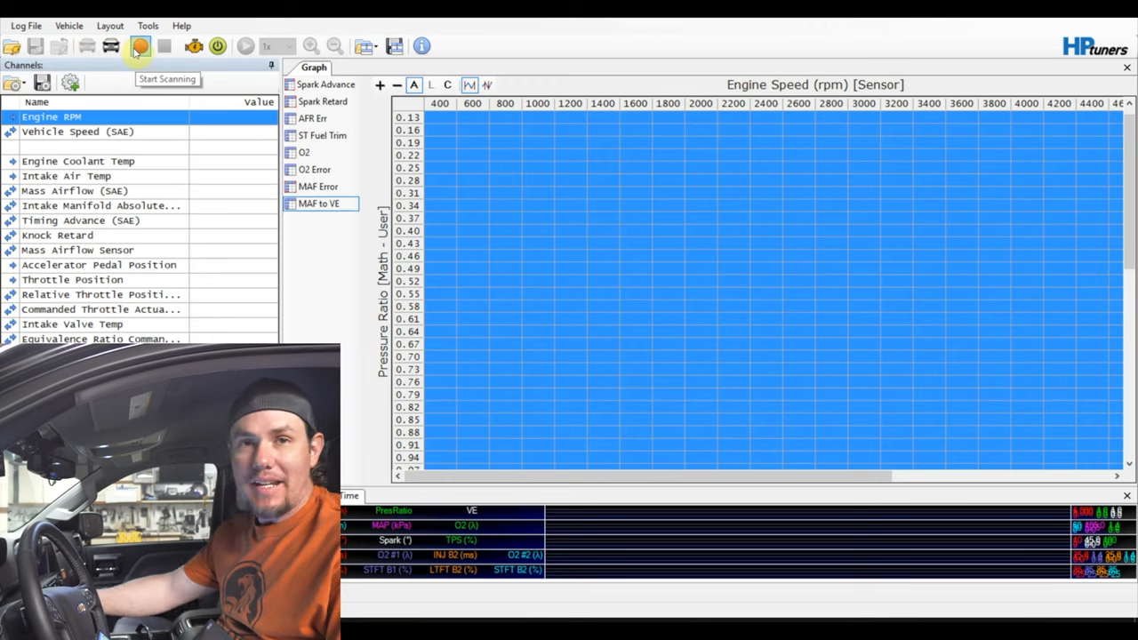
left_click(137, 46)
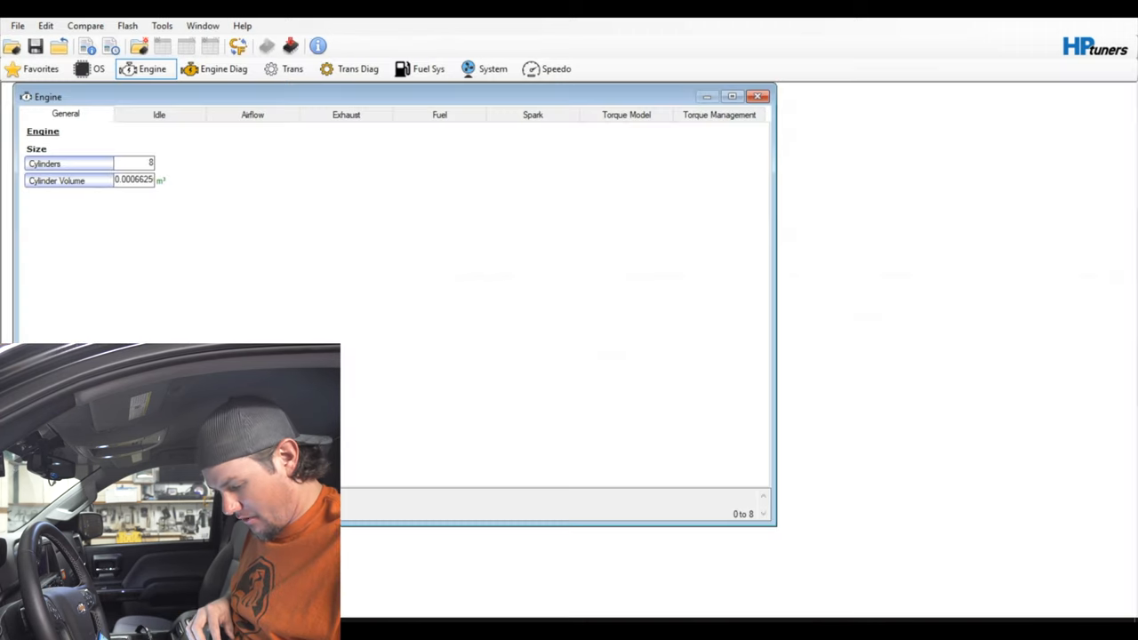
left_click(45, 24)
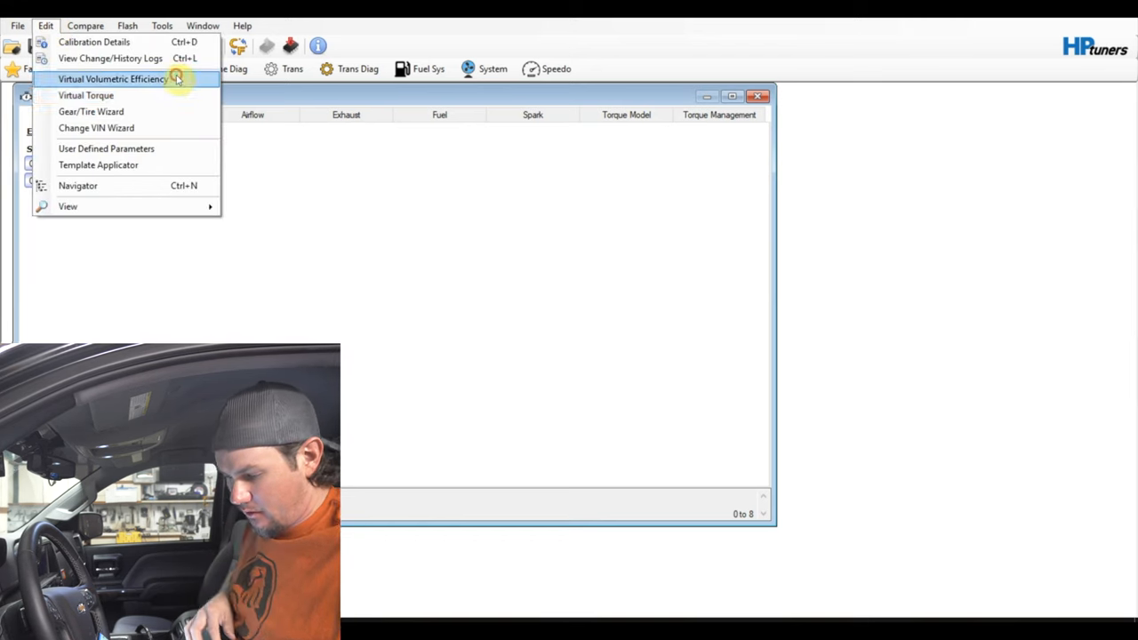
Step: Multiply the virtual VE table by 1.2 and recalculate its coefficients
left_click(133, 79)
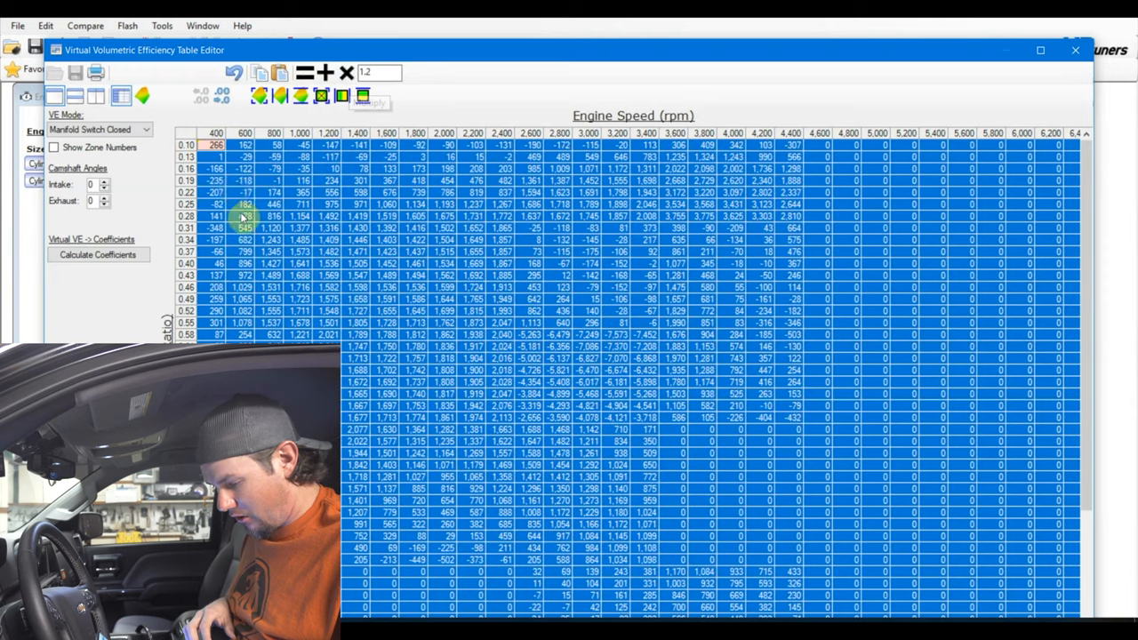
left_click(95, 254)
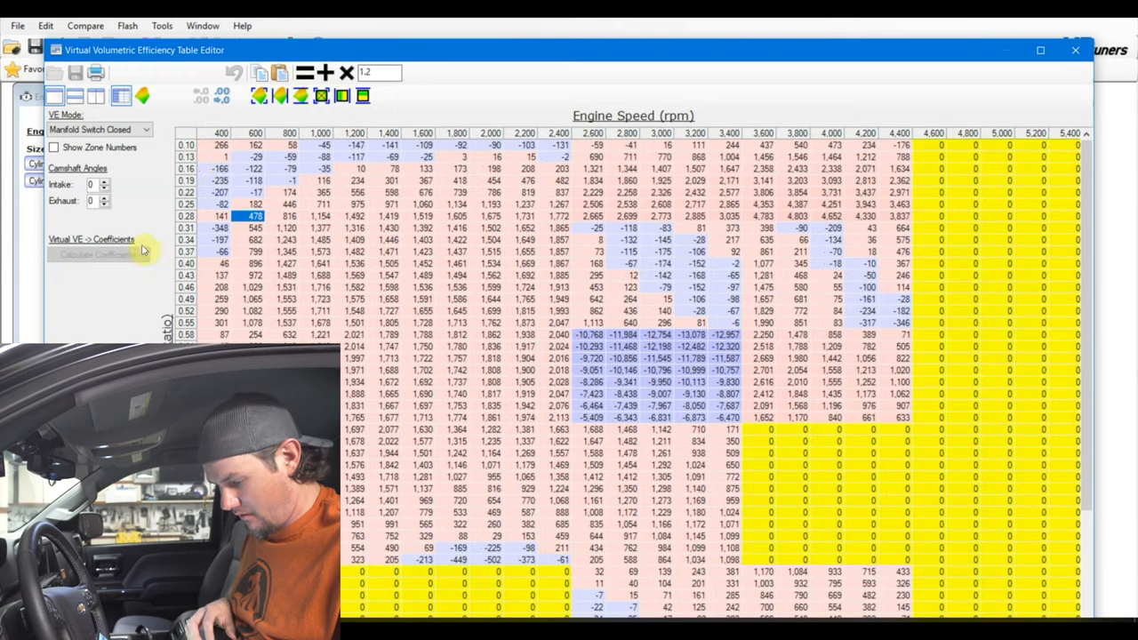
mouse_move(190, 133)
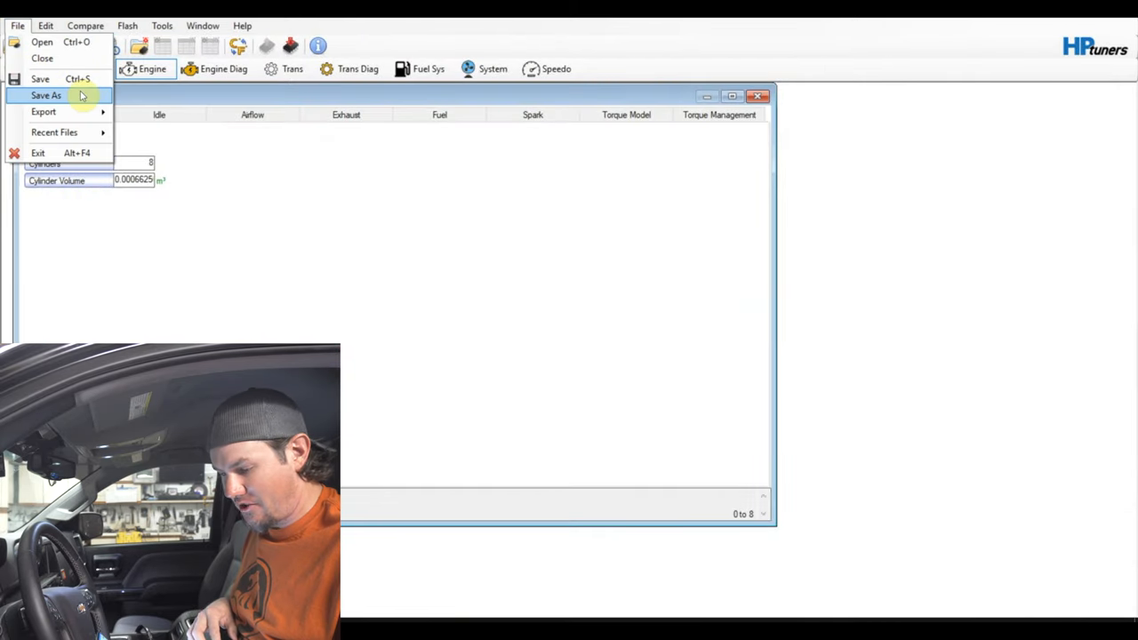
Step: Save the 1.2x VE-scaled tune under a new name in Sept2019
left_click(57, 94)
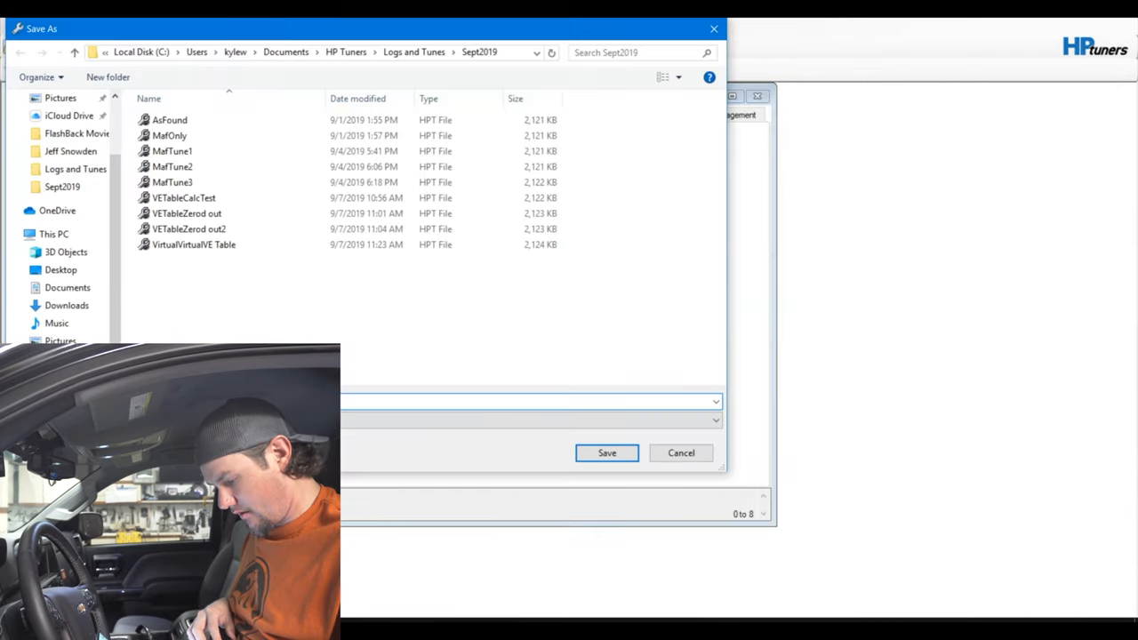
left_click(606, 452)
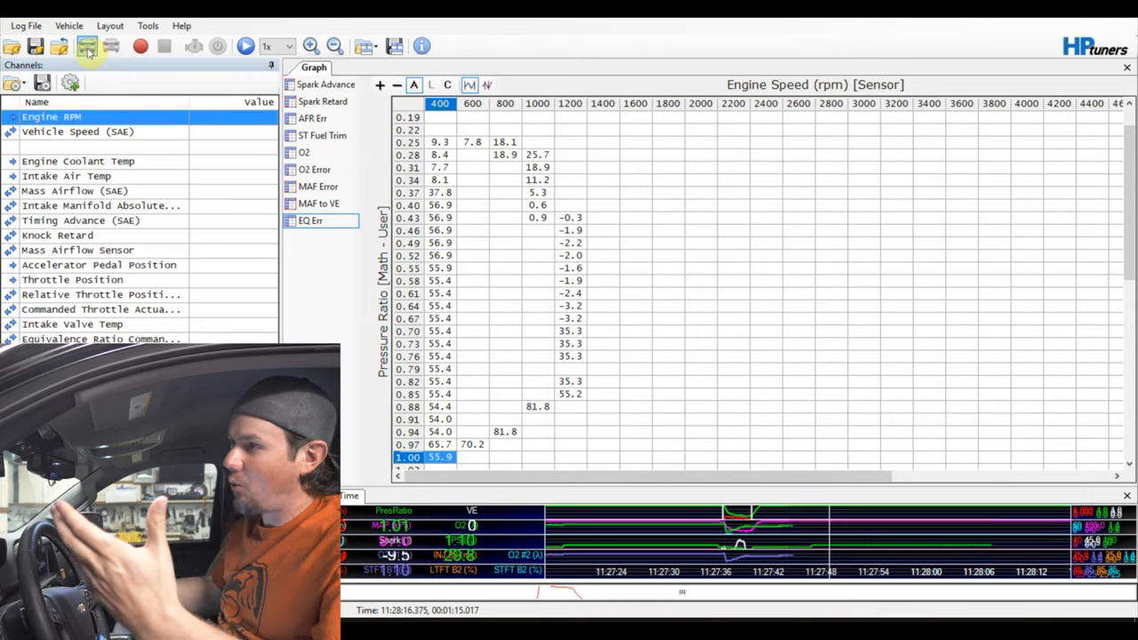
Step: Start a new log, scan live truck data briefly, then stop scanning
left_click(163, 46)
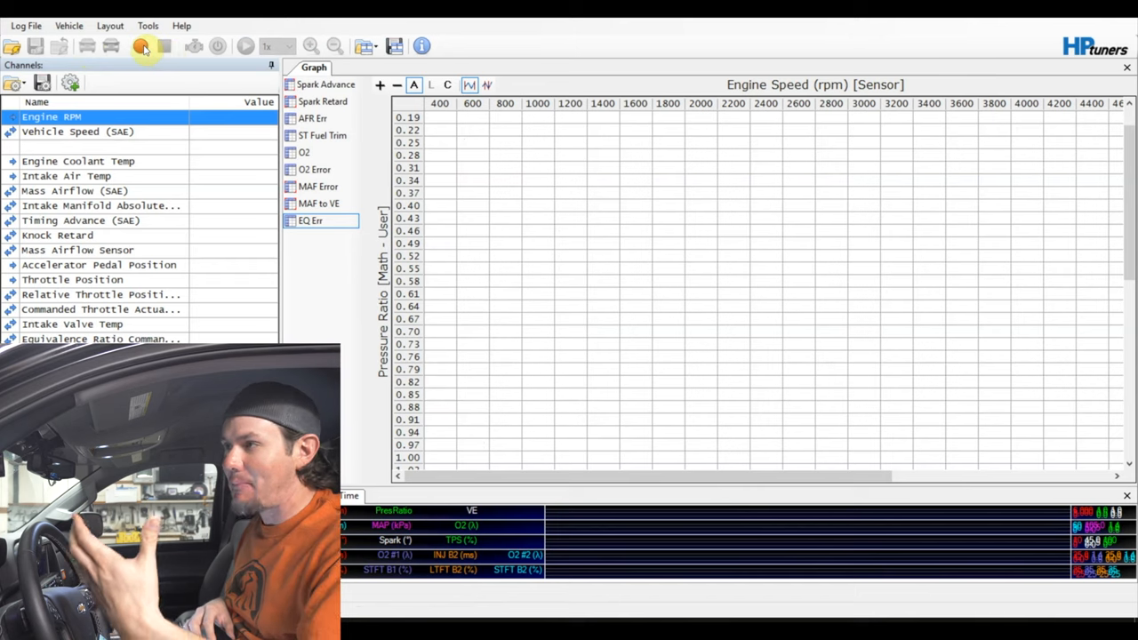
mouse_move(140, 46)
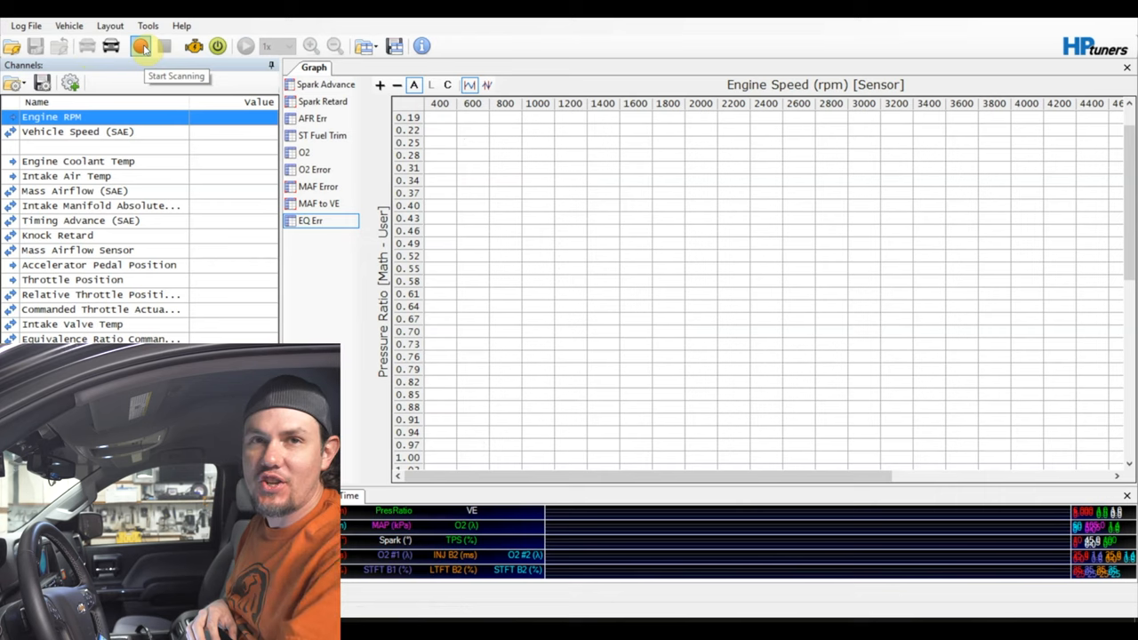
left_click(139, 46)
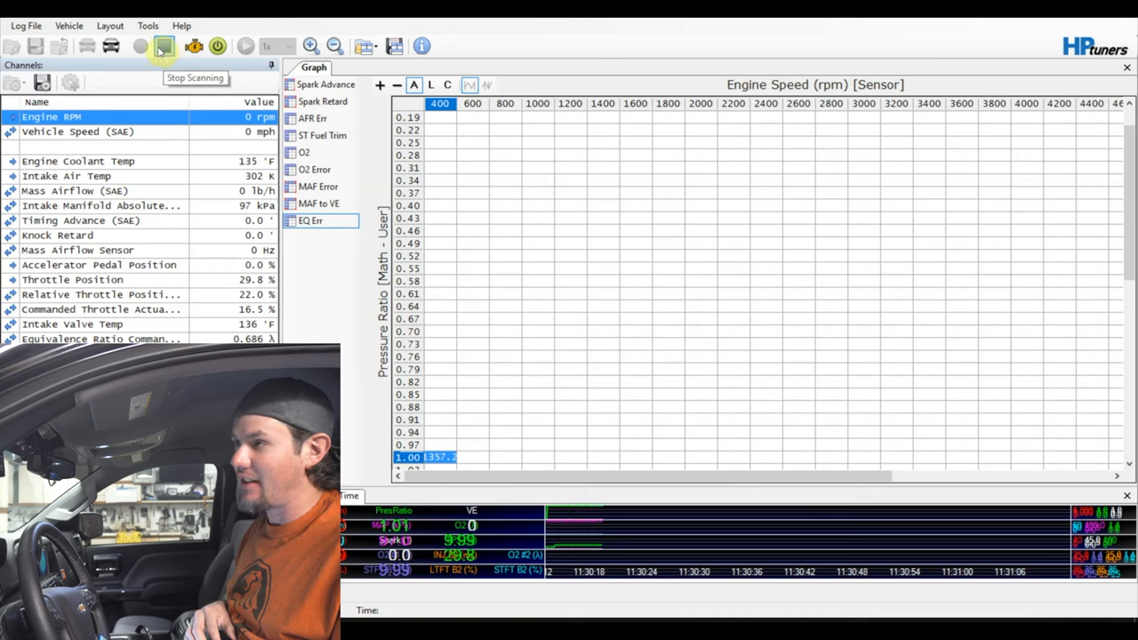
left_click(160, 47)
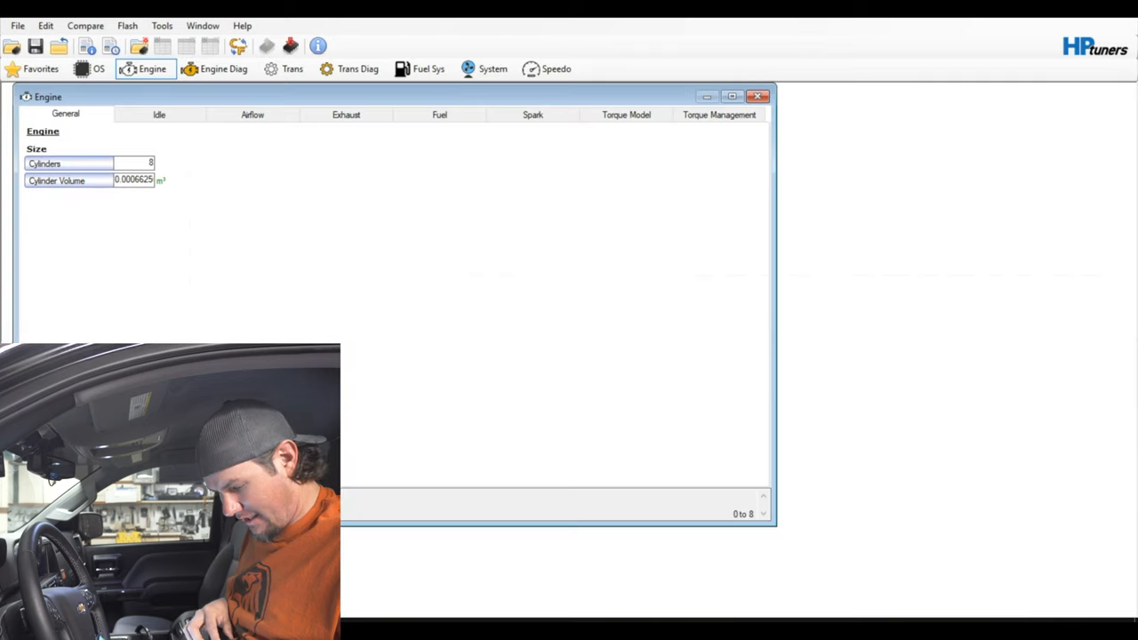
Step: Set the base target idle speed table to 1000 rpm
left_click(158, 114)
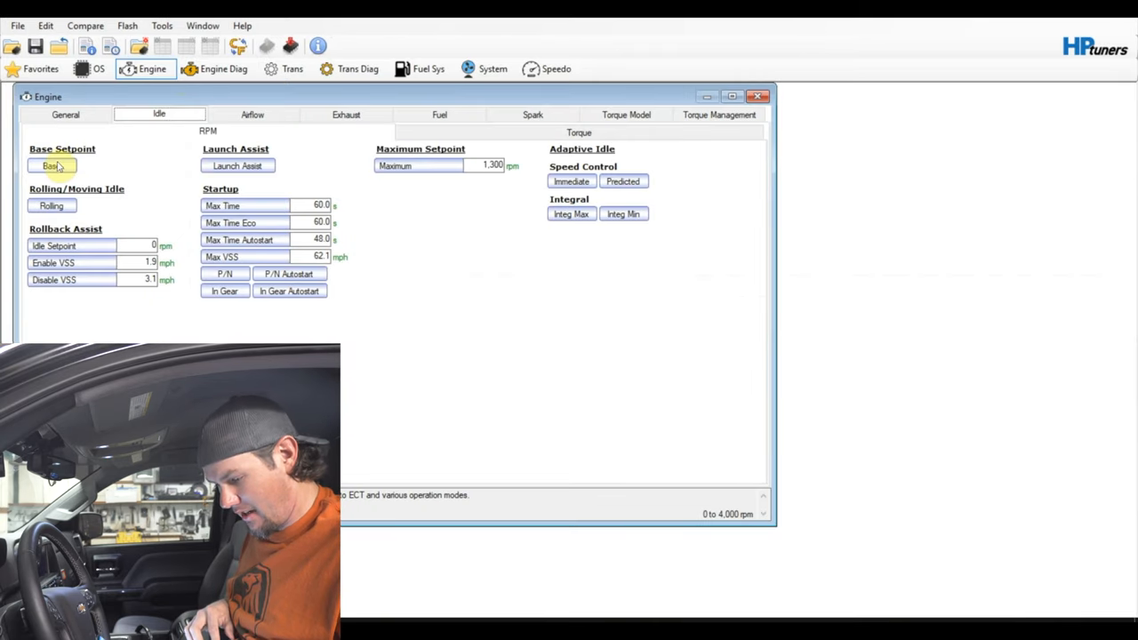
left_click(50, 166)
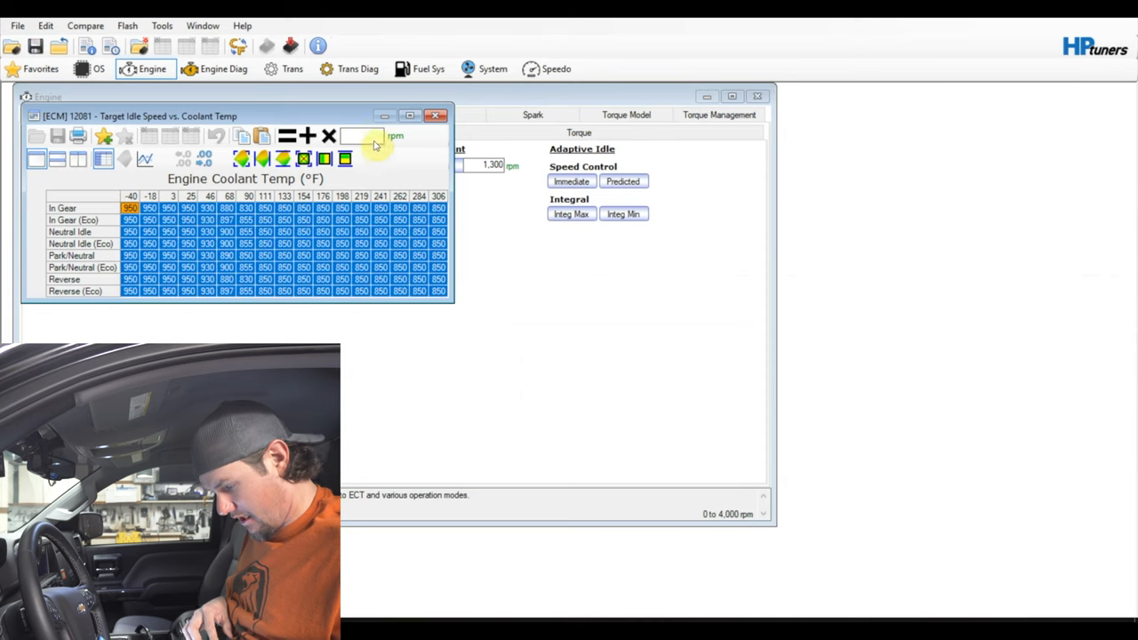
type("1000")
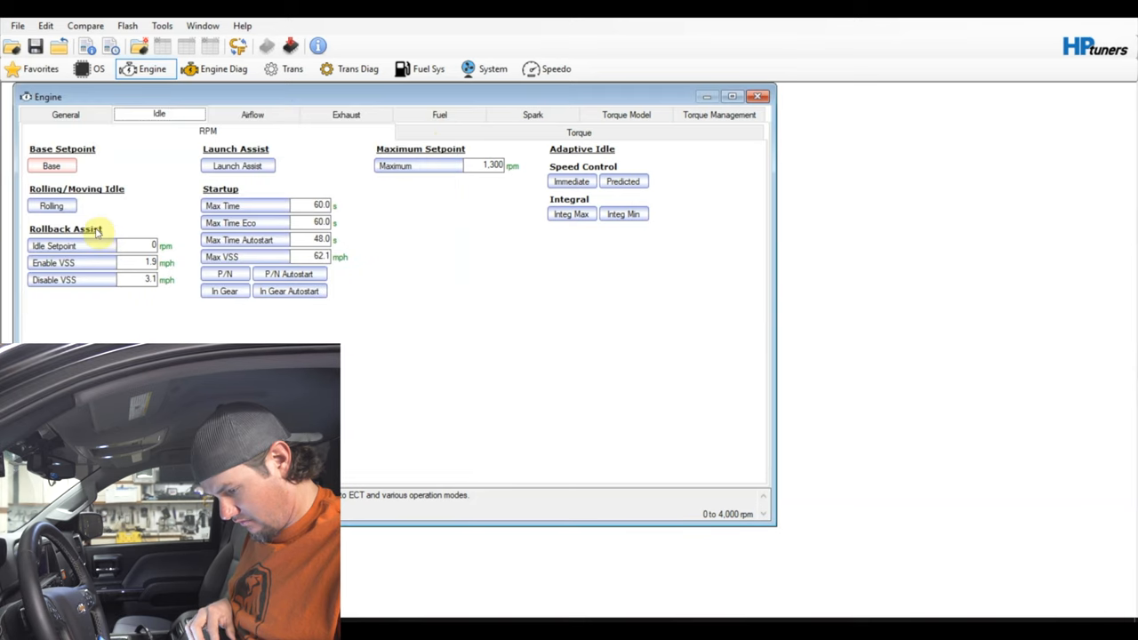
Step: Set the rolling and park/neutral startup idle speed tables to 1000 rpm
left_click(51, 206)
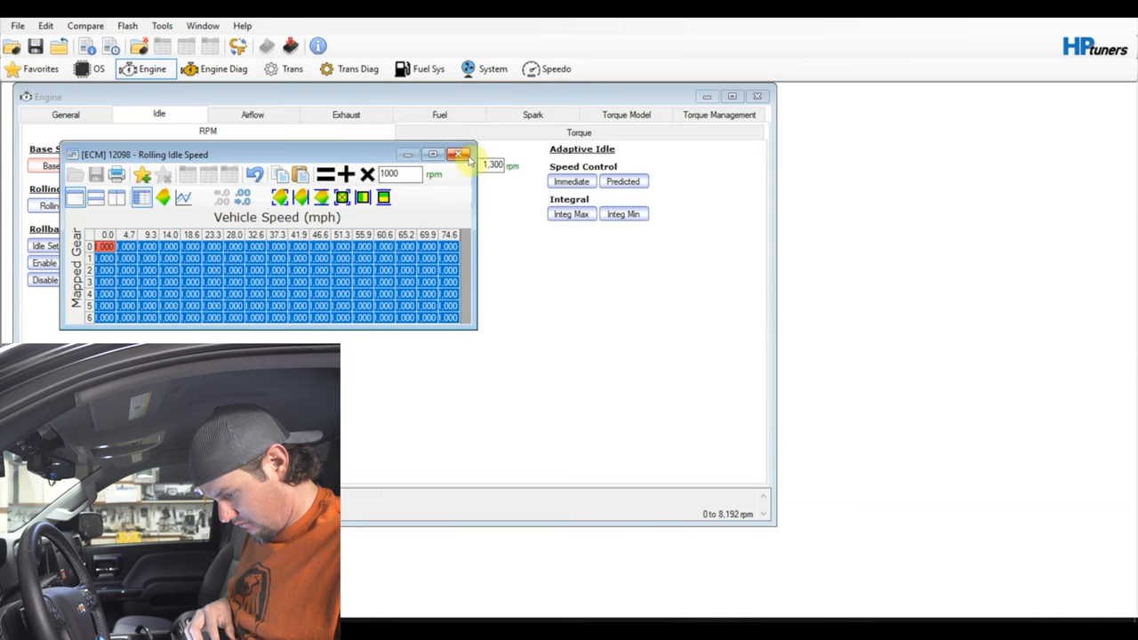
left_click(459, 154)
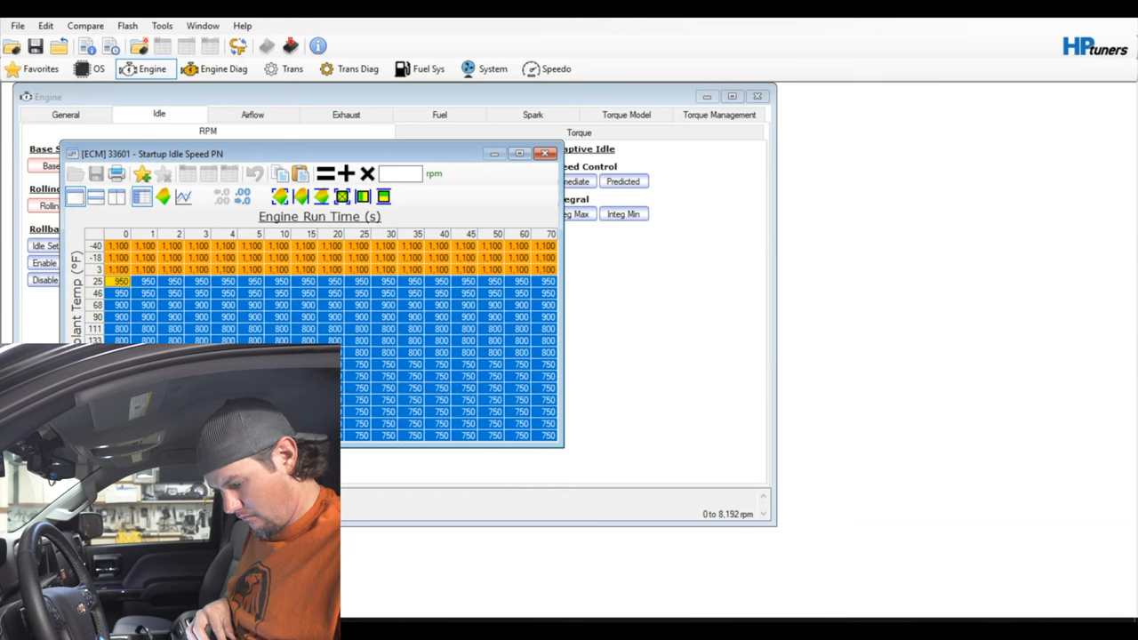
type("1000")
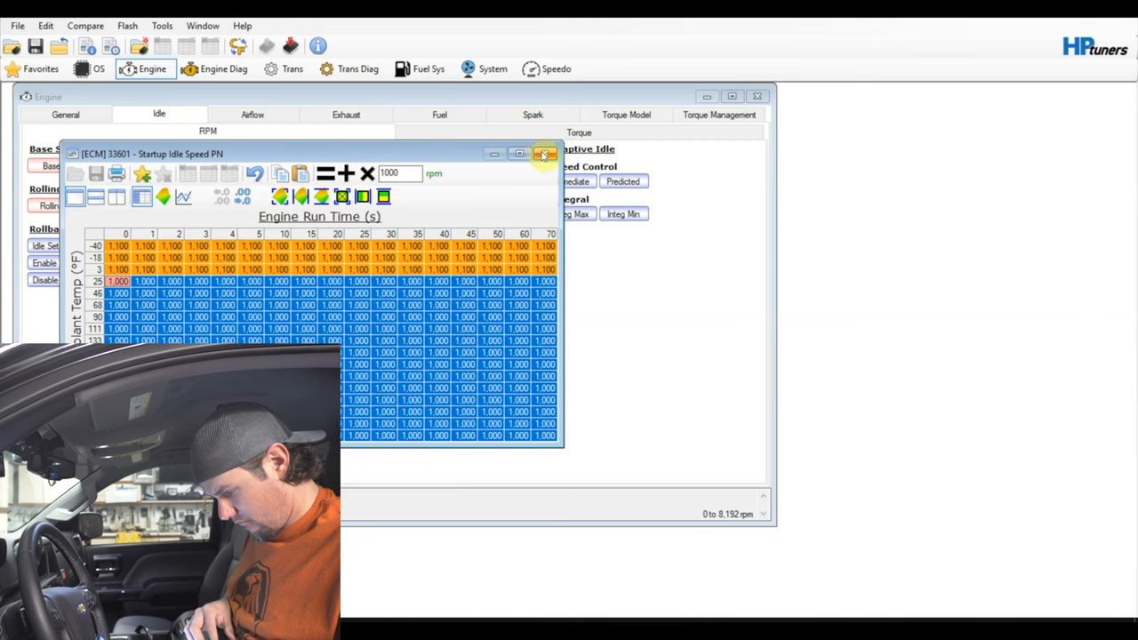
left_click(542, 154)
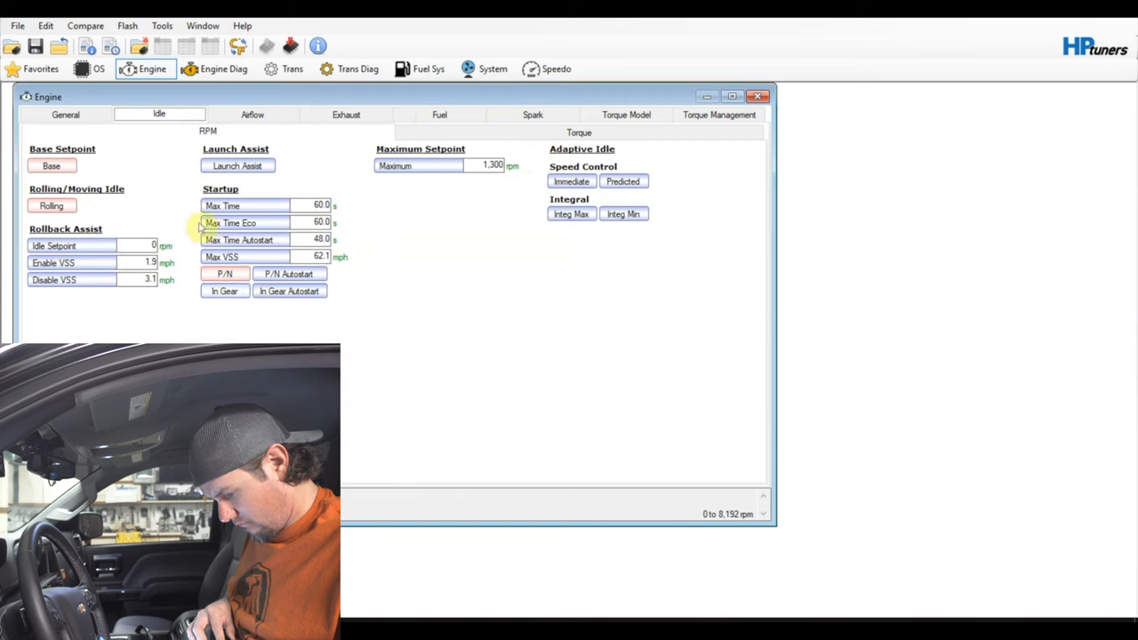
left_click(13, 15)
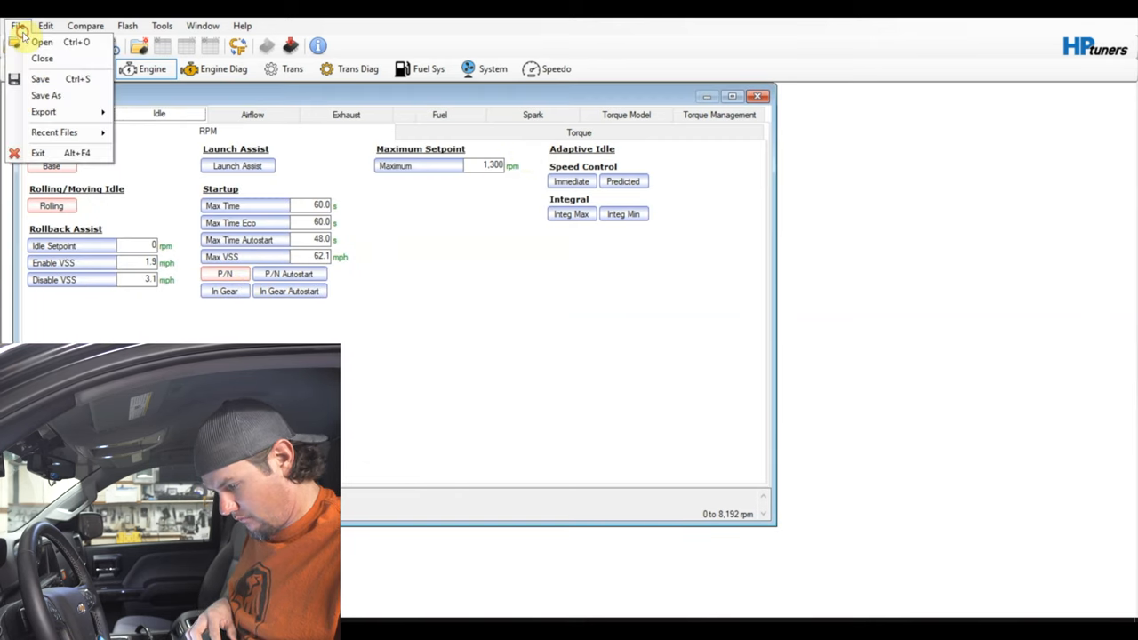
Step: Save the tune with 1000 rpm idle speeds as a new file in the Sept2019 folder
left_click(57, 96)
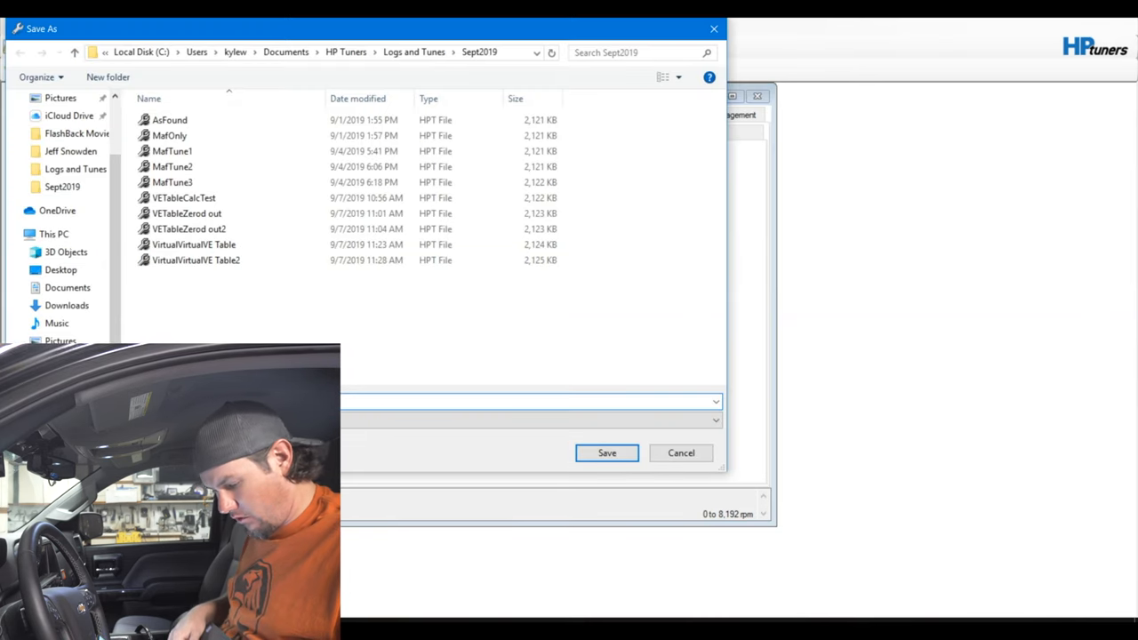
left_click(606, 454)
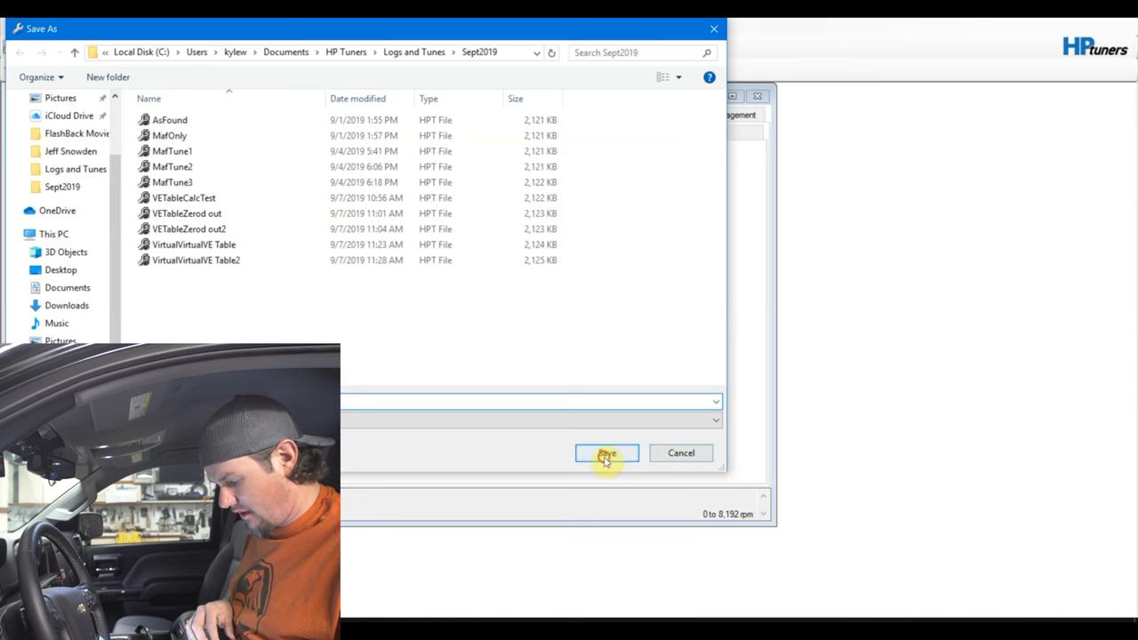
left_click(606, 454)
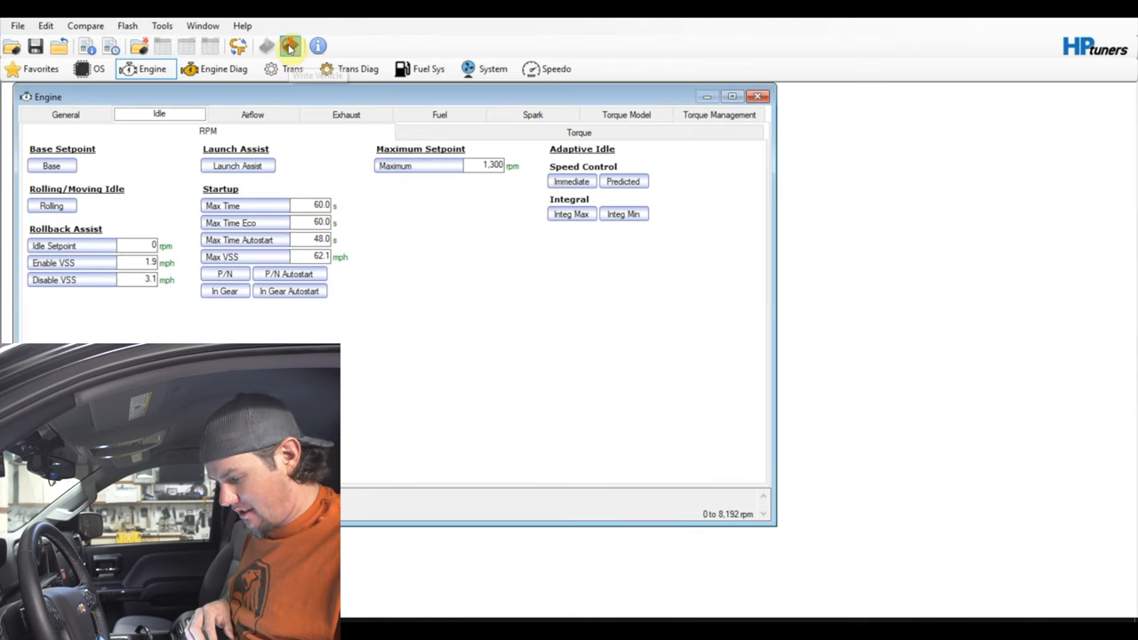
Step: Write the updated calibration to the truck and stop the idle log near 811 rpm
left_click(291, 48)
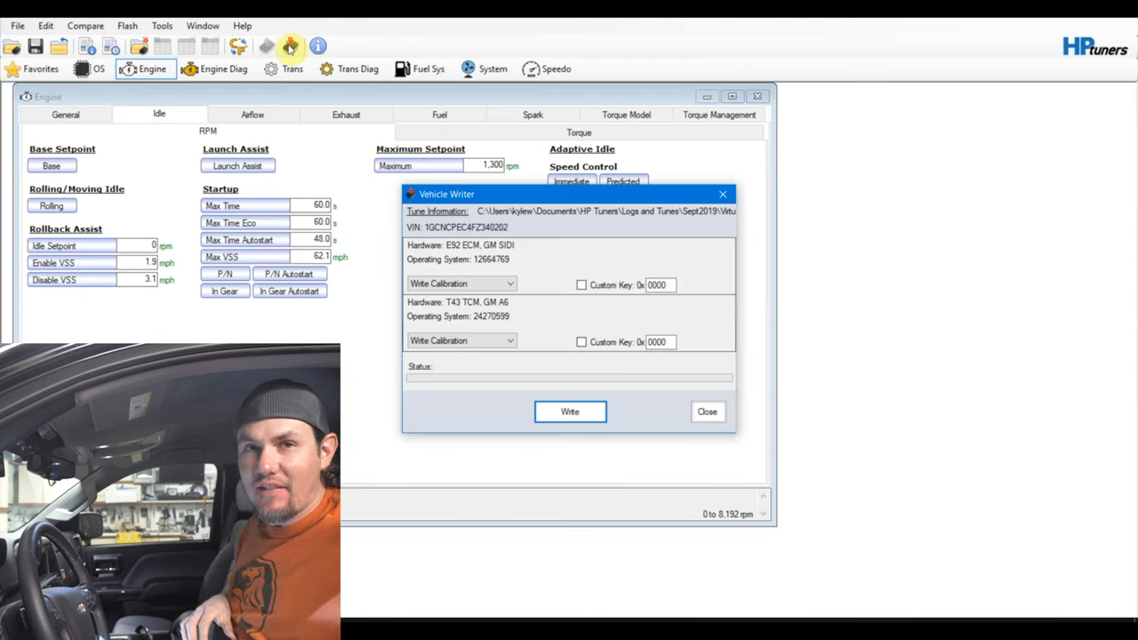
left_click(513, 341)
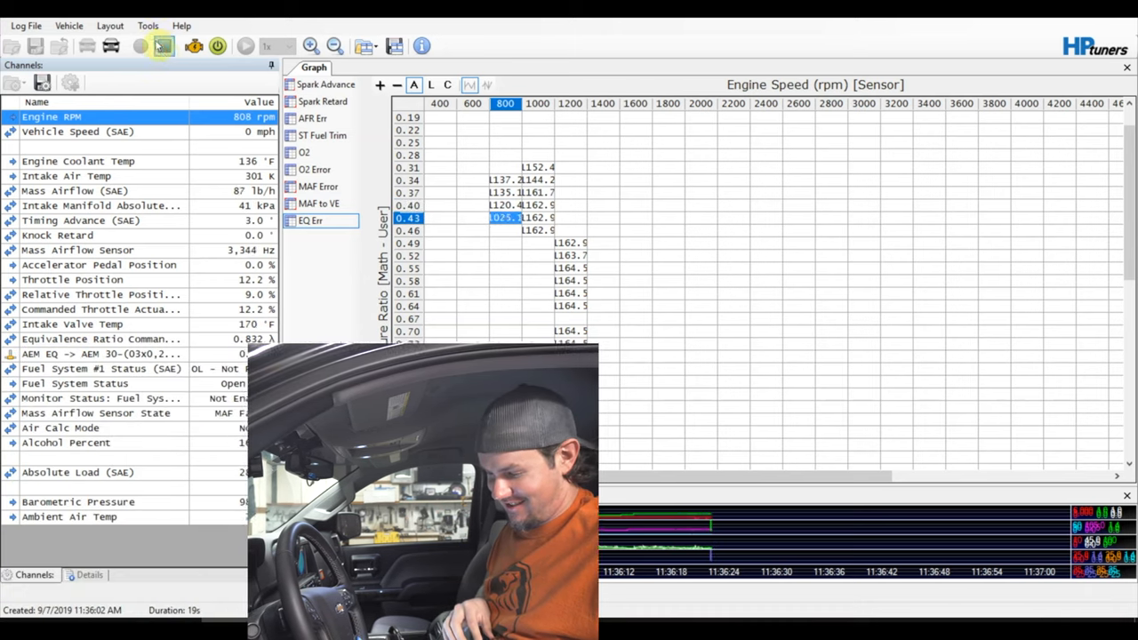
left_click(141, 47)
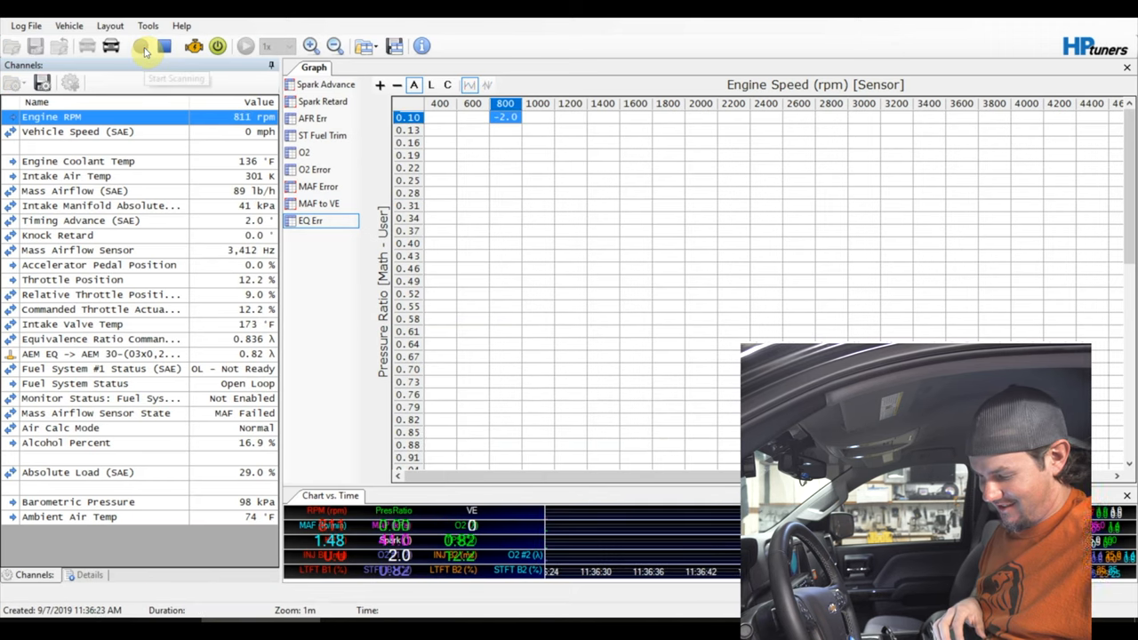